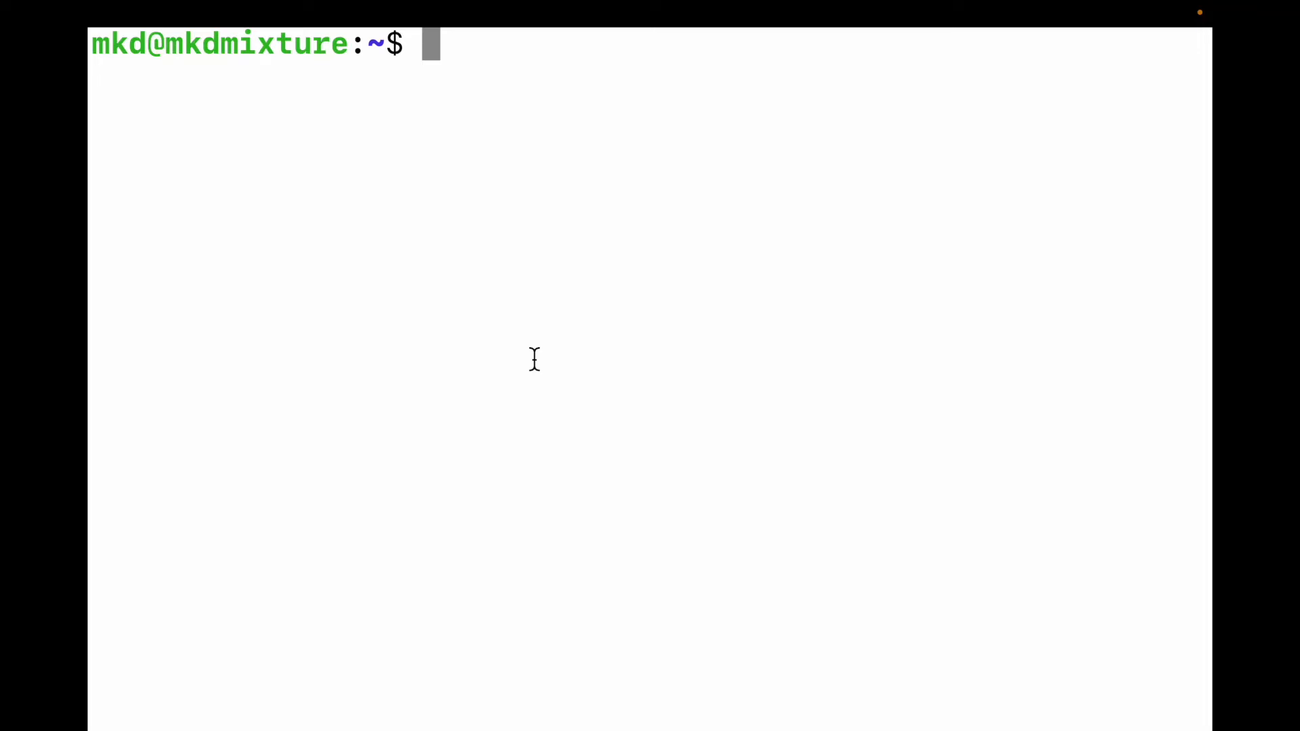
pyautogui.moveTo(337, 114)
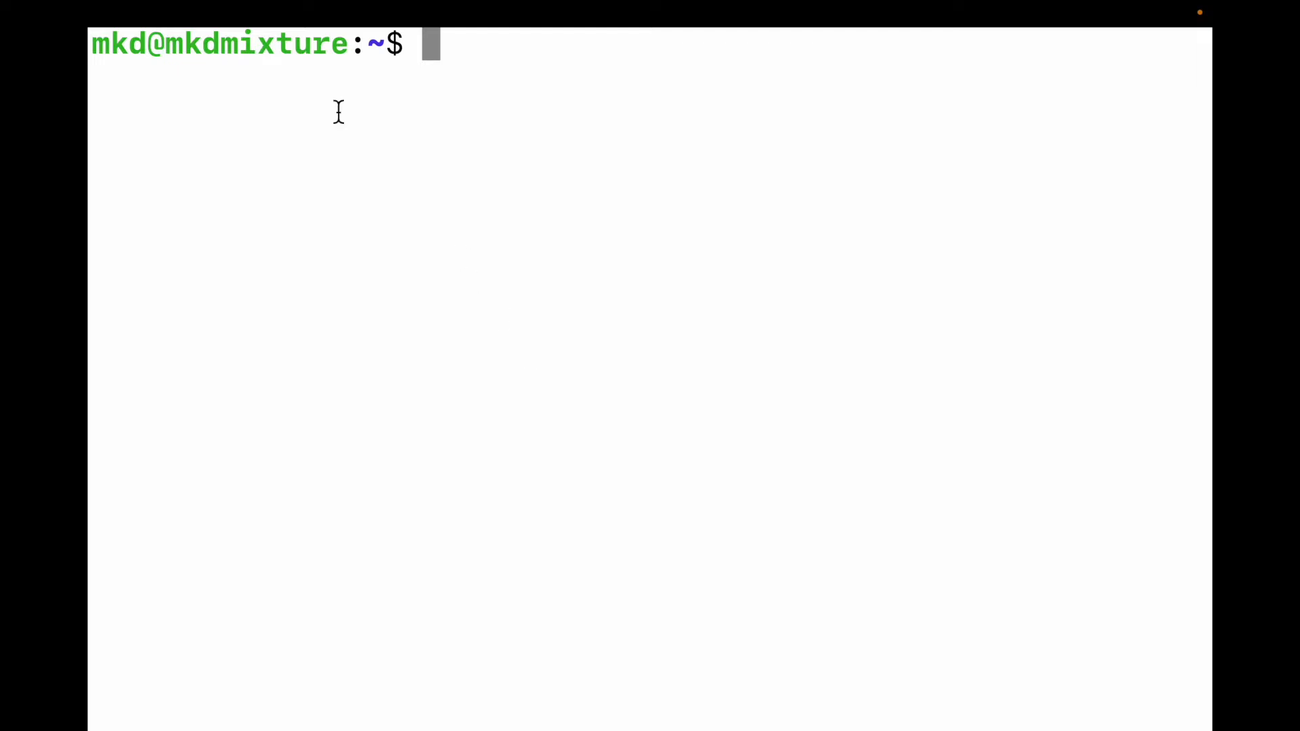
pyautogui.moveTo(523, 139)
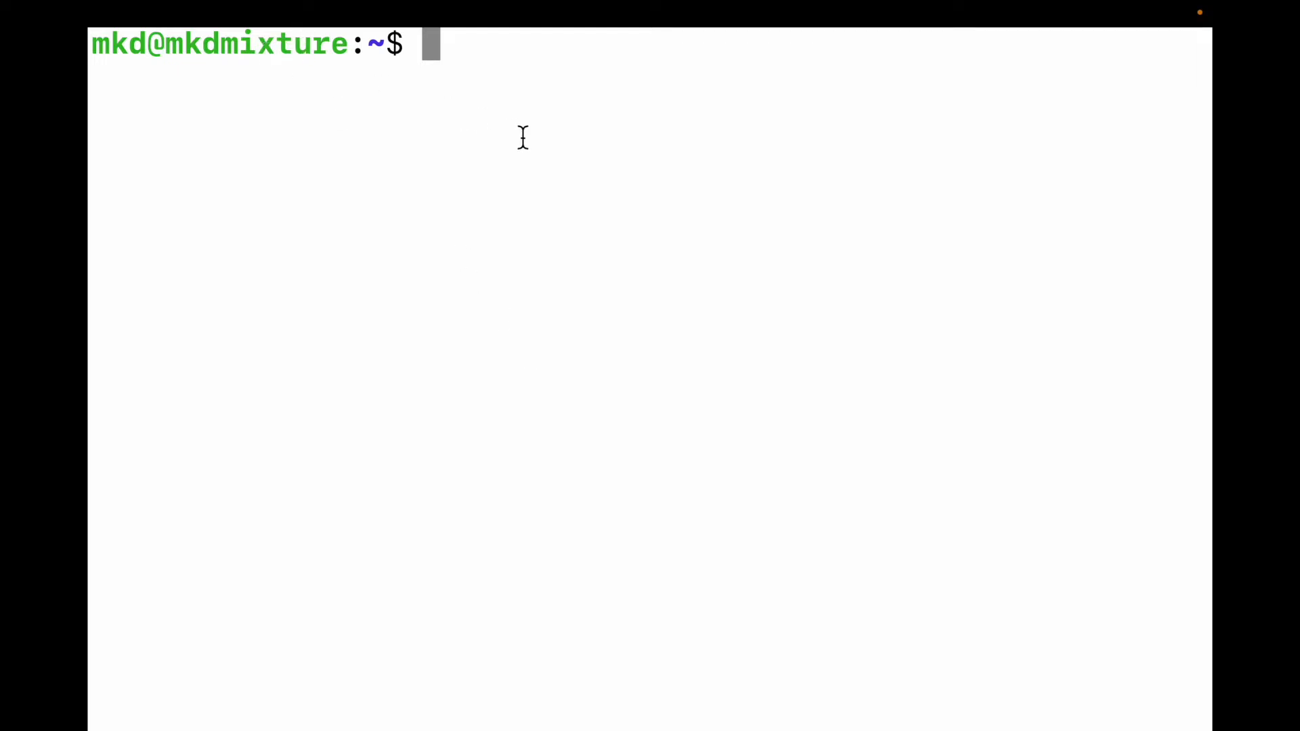
# Run lsb_release -a, reporting Ubuntu 22.04.1 LTS, codename jammy
pyautogui.write('l')
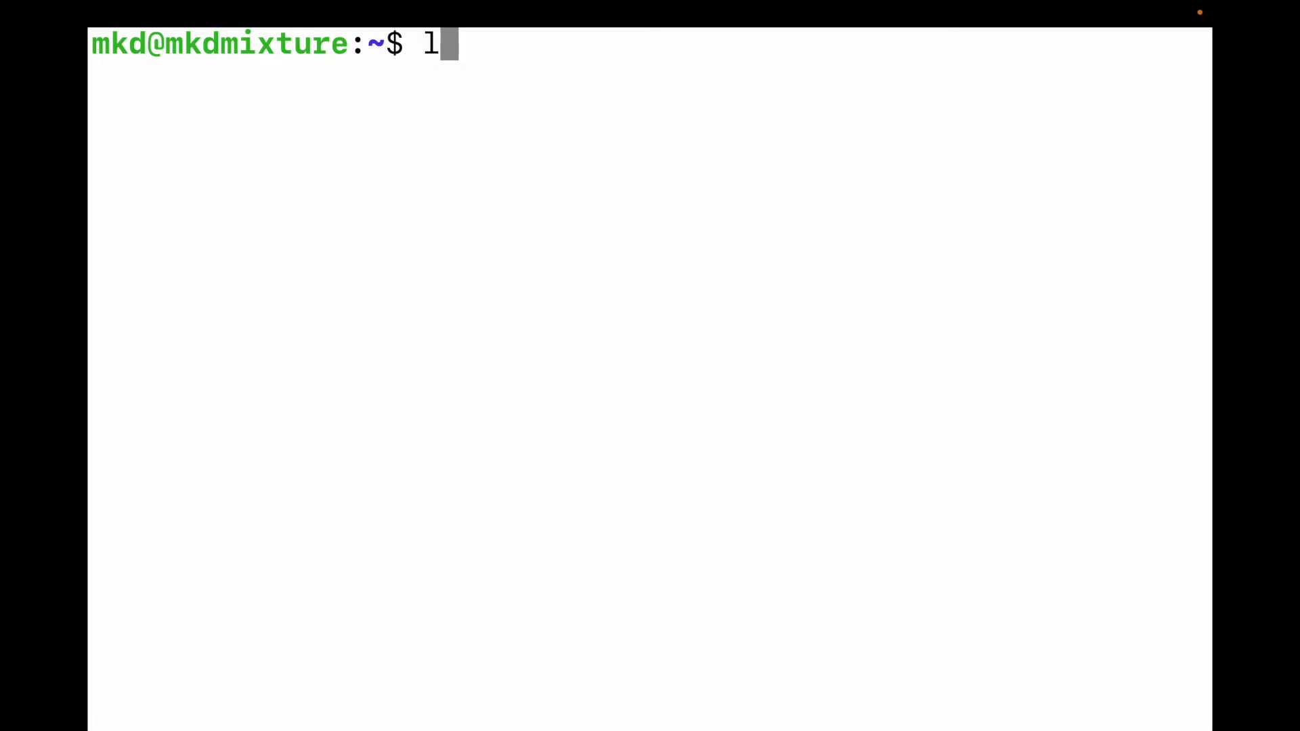
pyautogui.write('sb_')
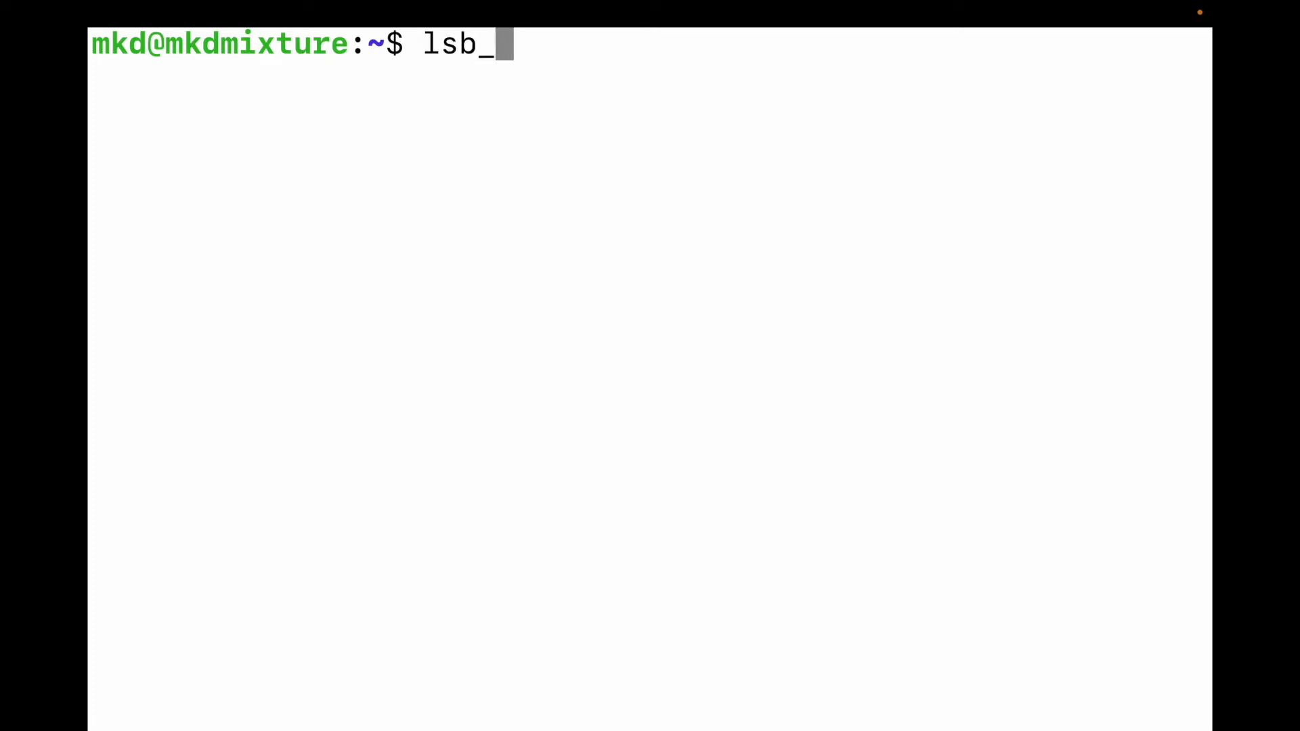
pyautogui.write('rela')
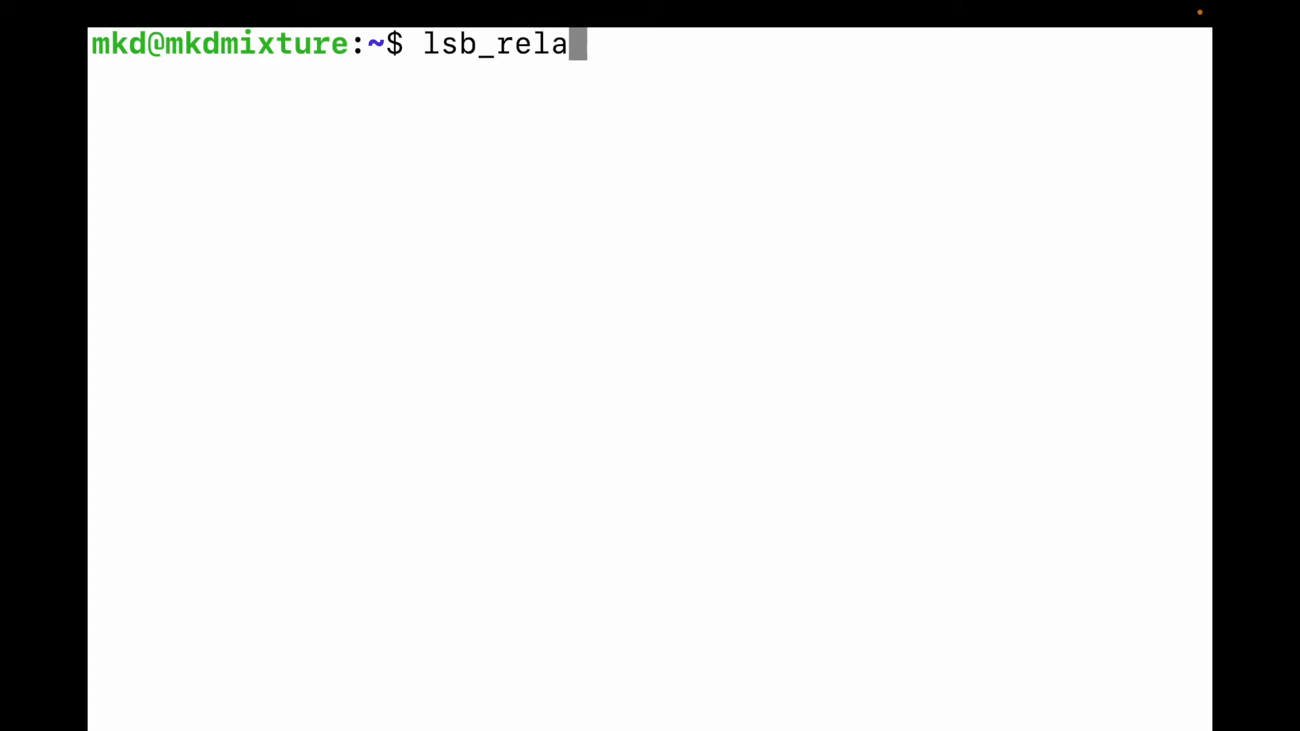
pyautogui.write('se -')
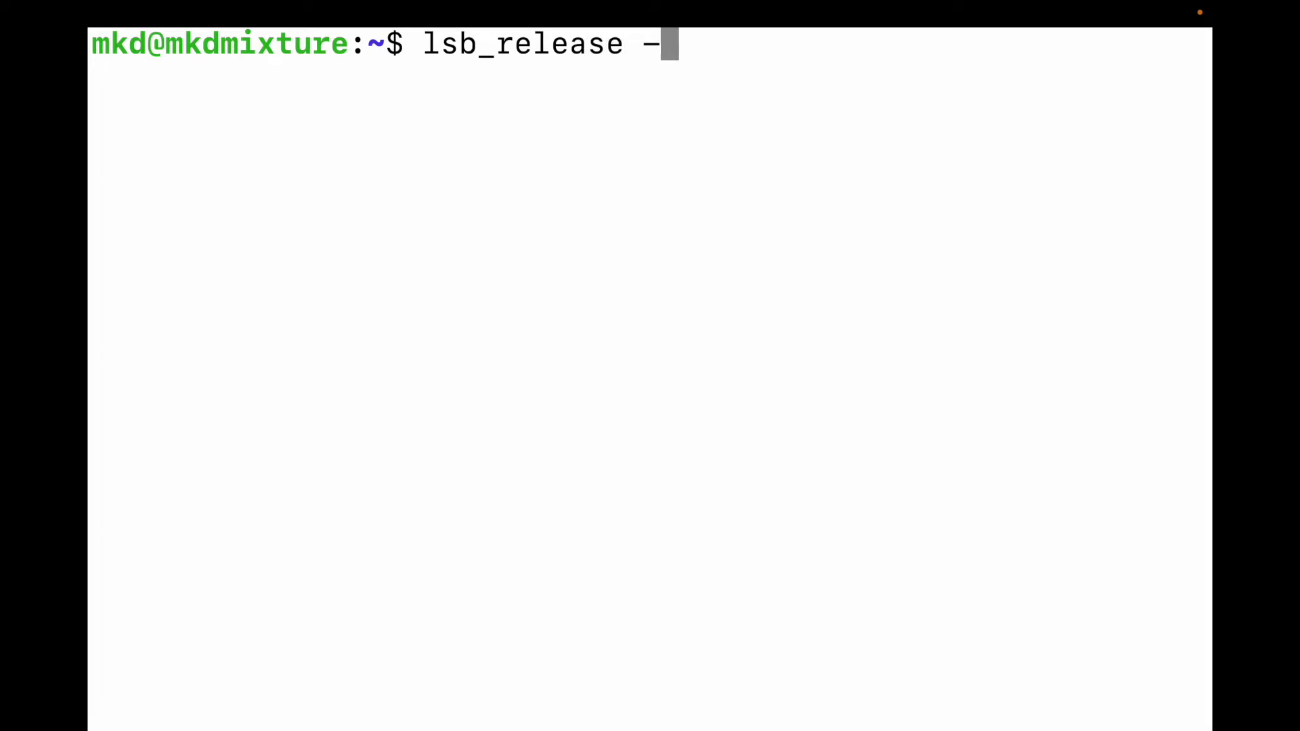
pyautogui.press('Return')
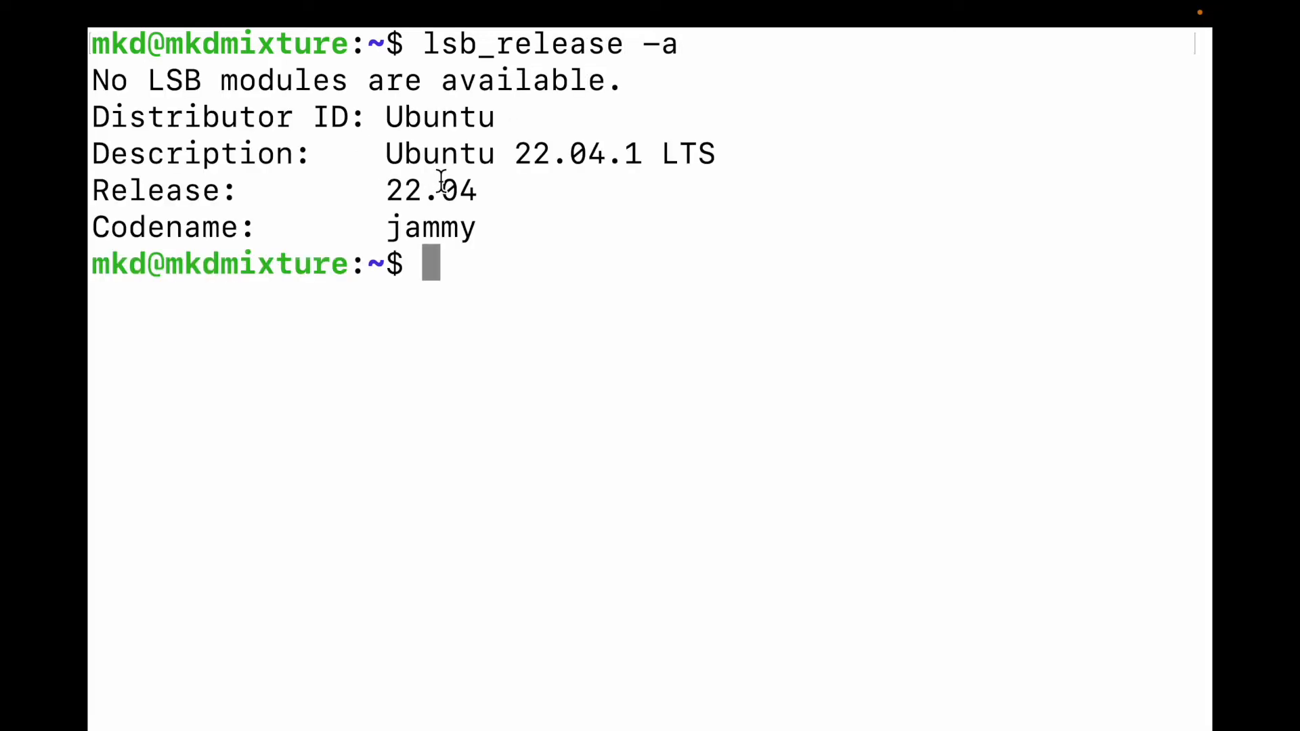
pyautogui.doubleClick(439, 153)
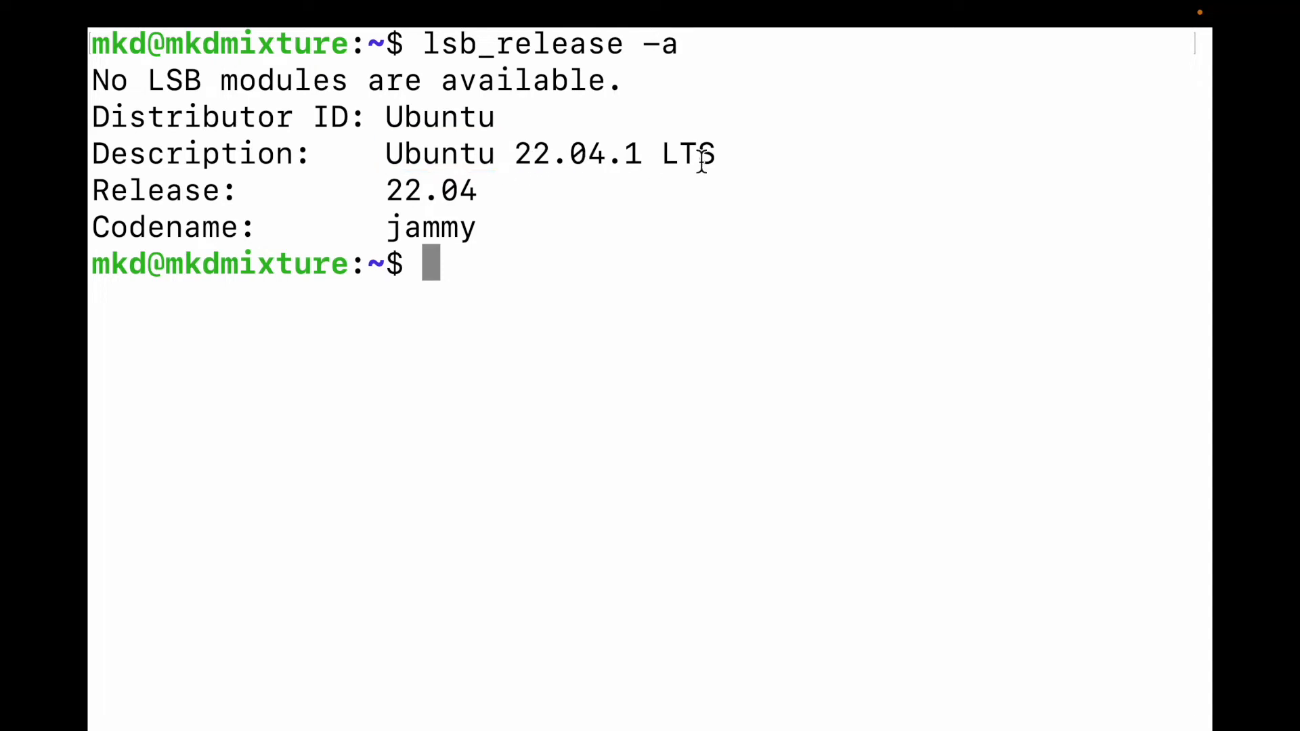
pyautogui.moveTo(537, 277)
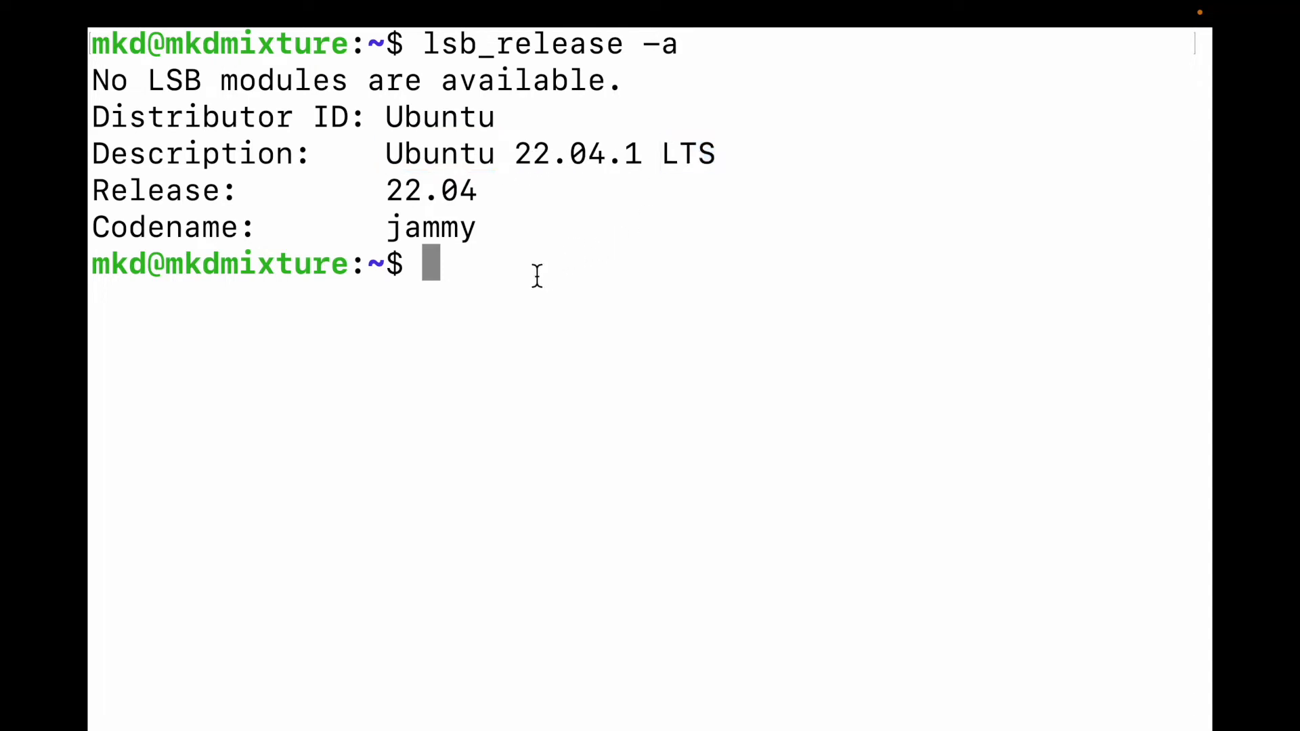
pyautogui.moveTo(556, 281)
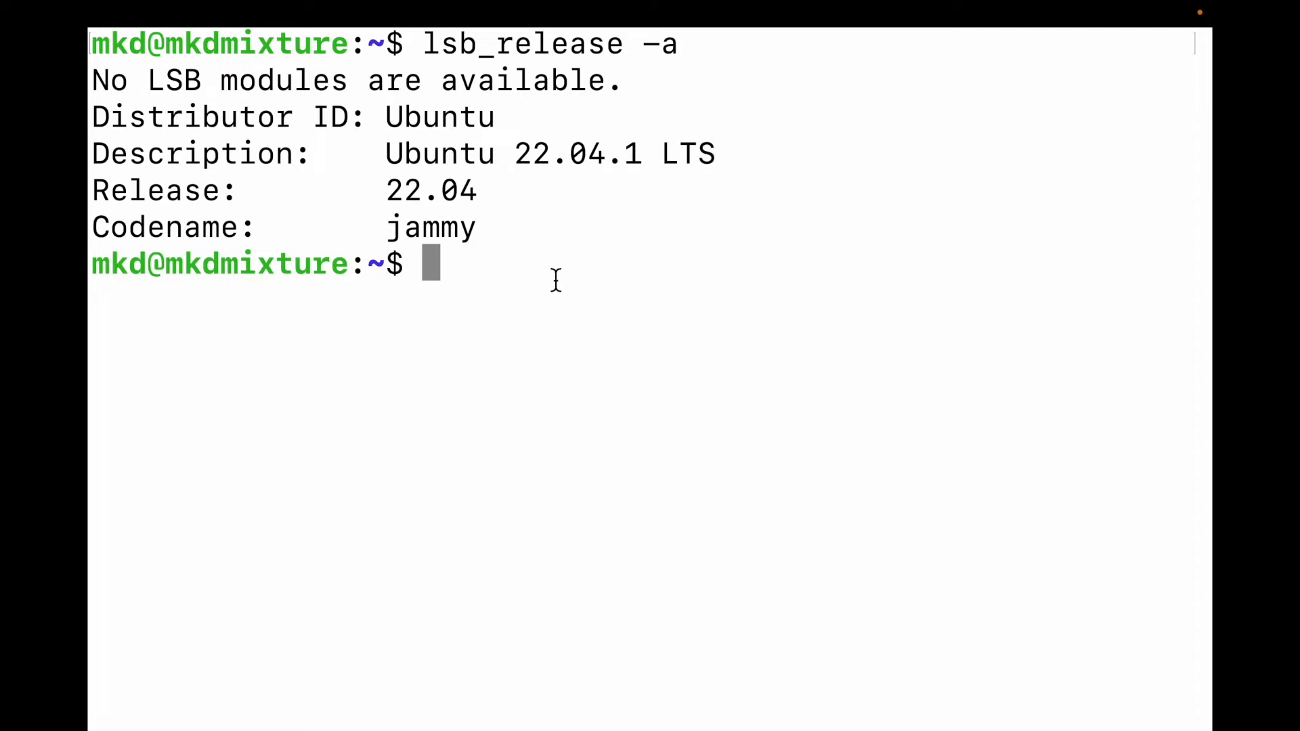
# Run sudo apt update with the sudo password, reporting 38 upgradable packages
pyautogui.write('sudo')
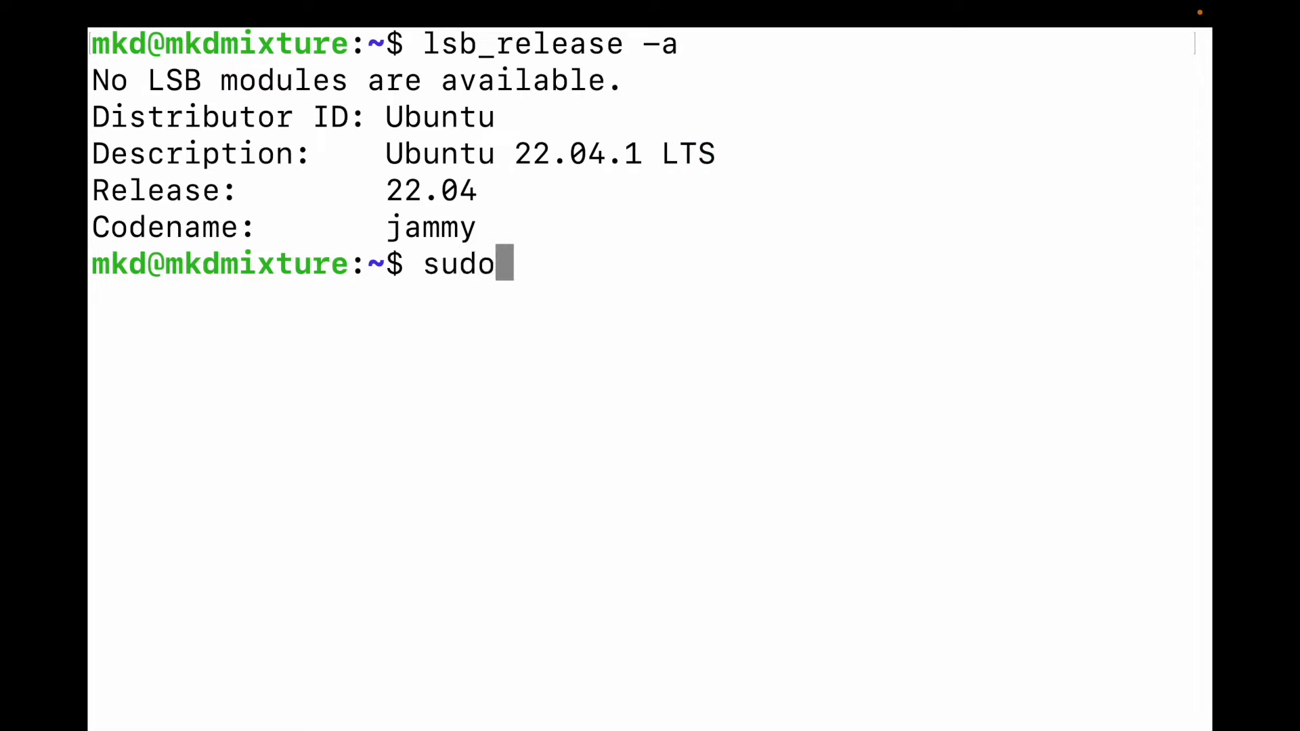
pyautogui.write('apt')
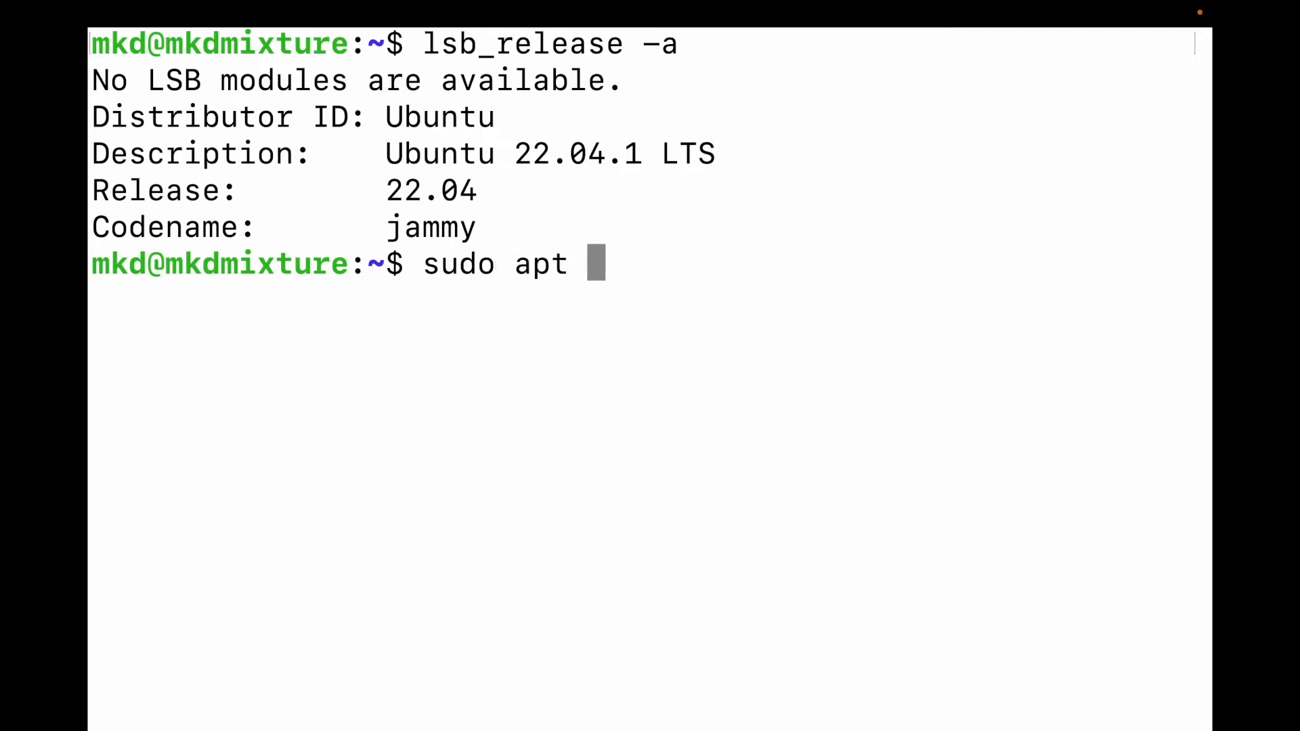
pyautogui.write('update')
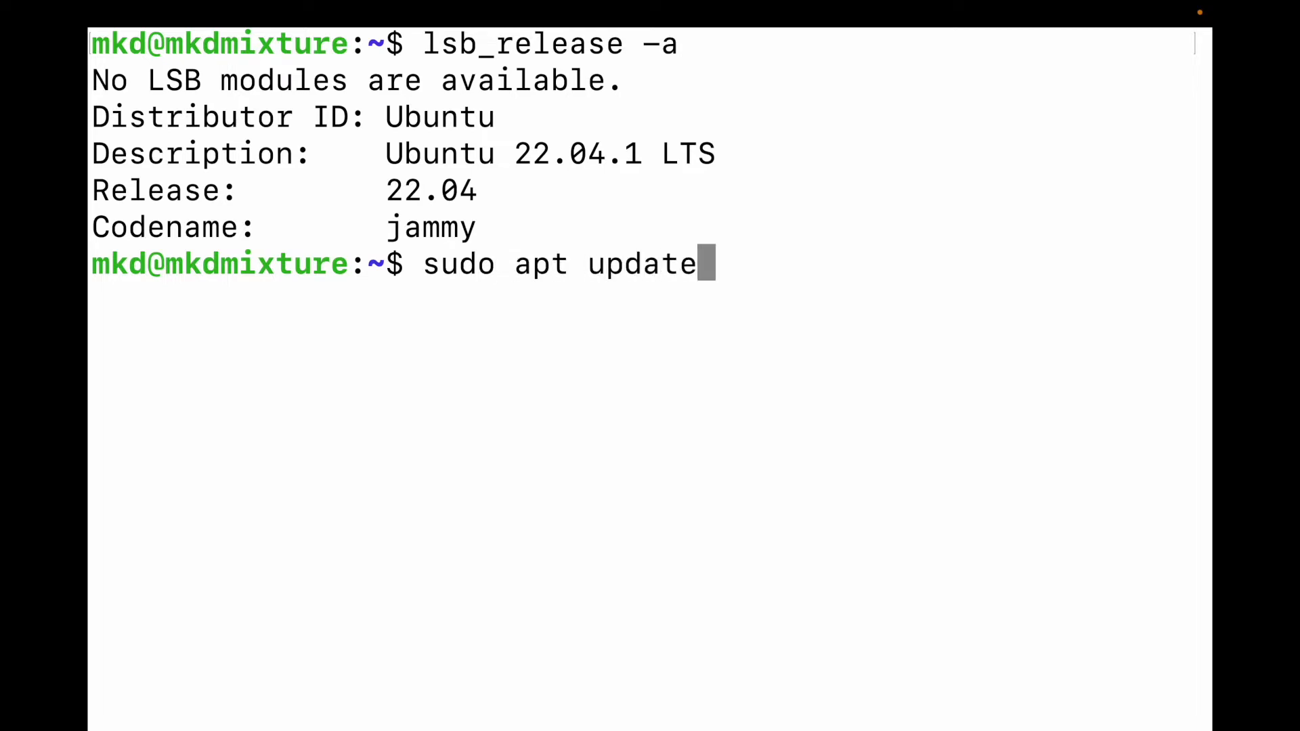
pyautogui.press('Return')
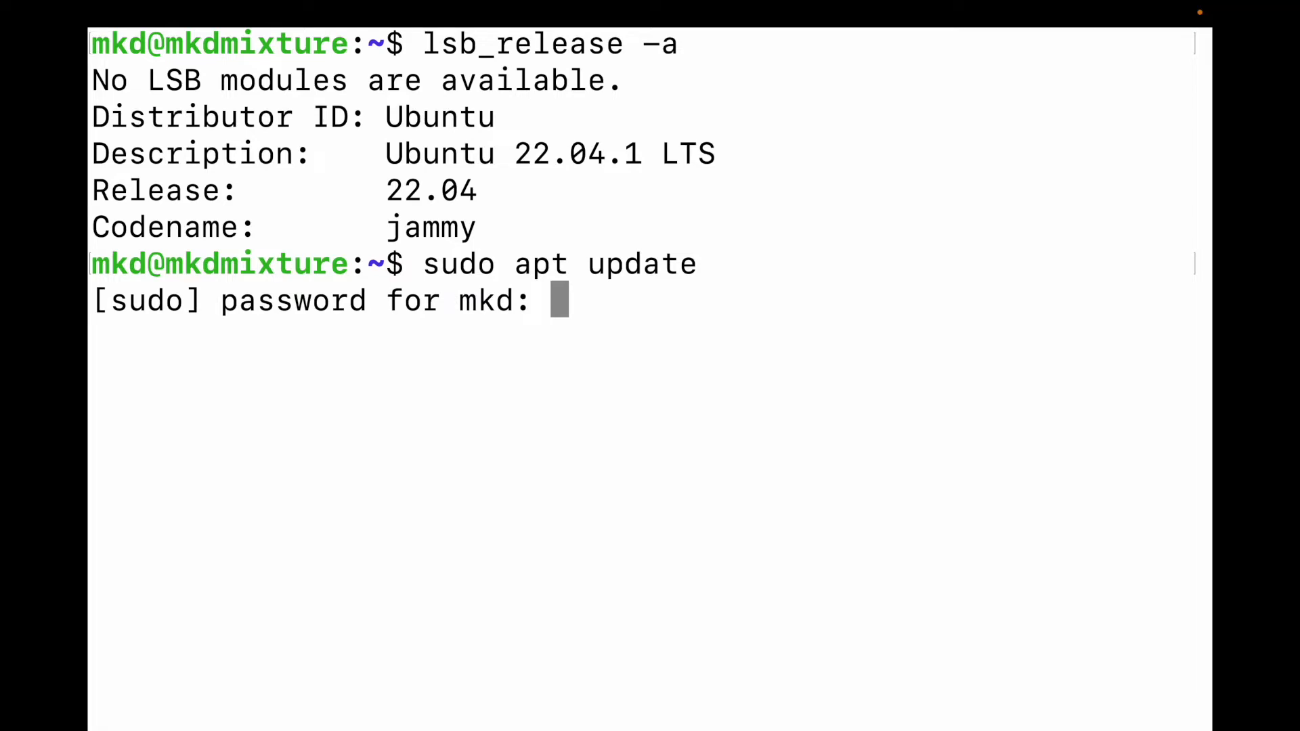
pyautogui.press('Return')
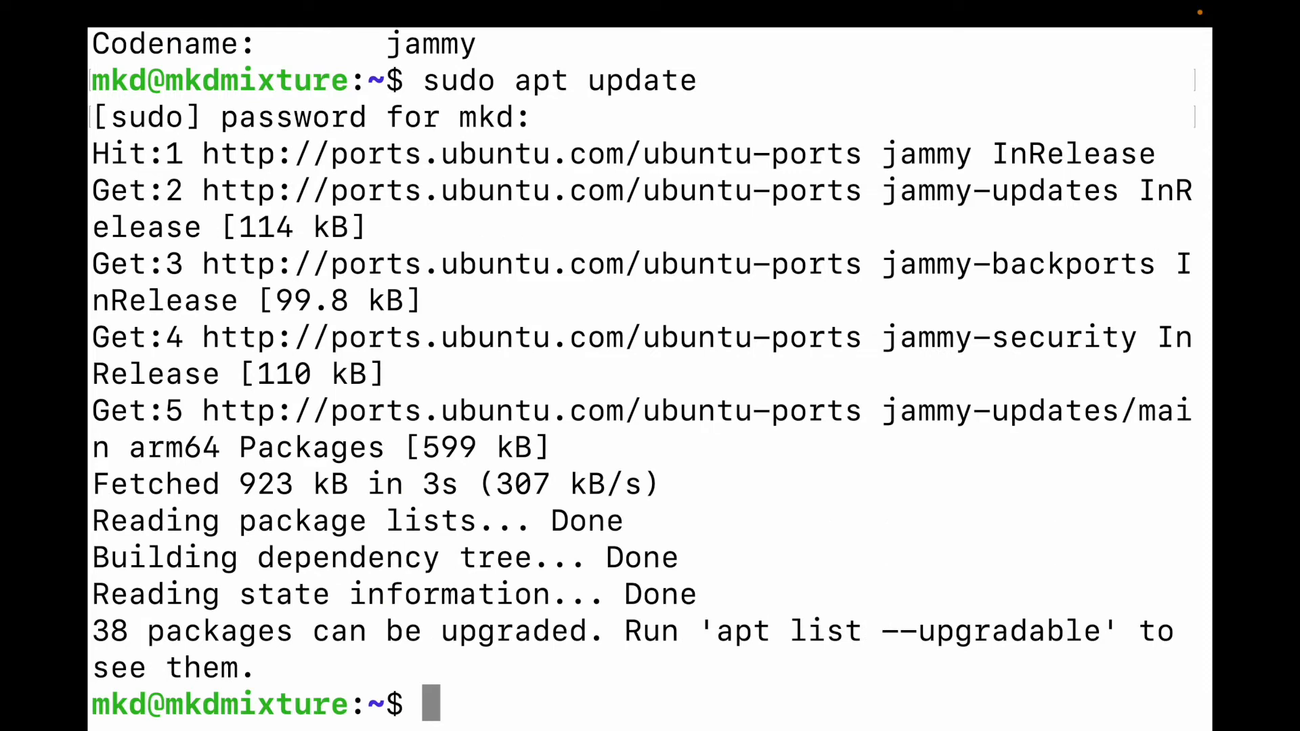
pyautogui.moveTo(760, 468)
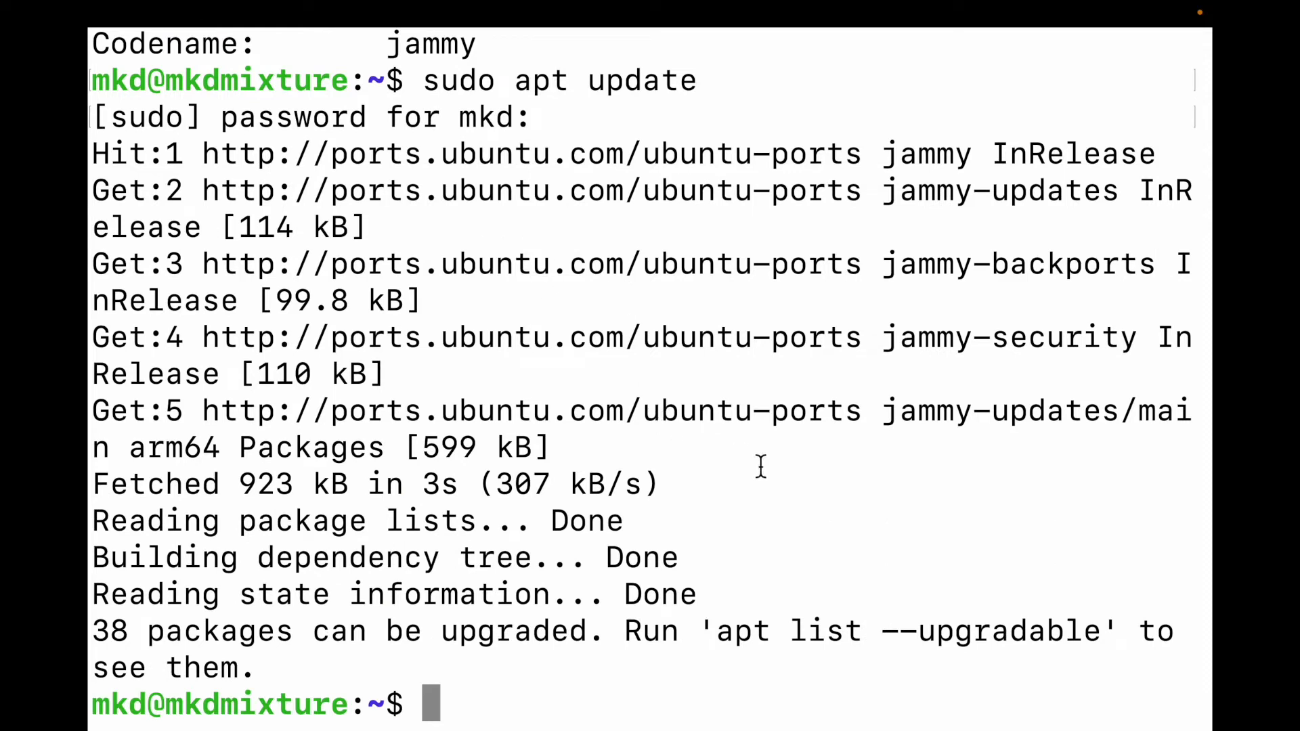
pyautogui.moveTo(792, 473)
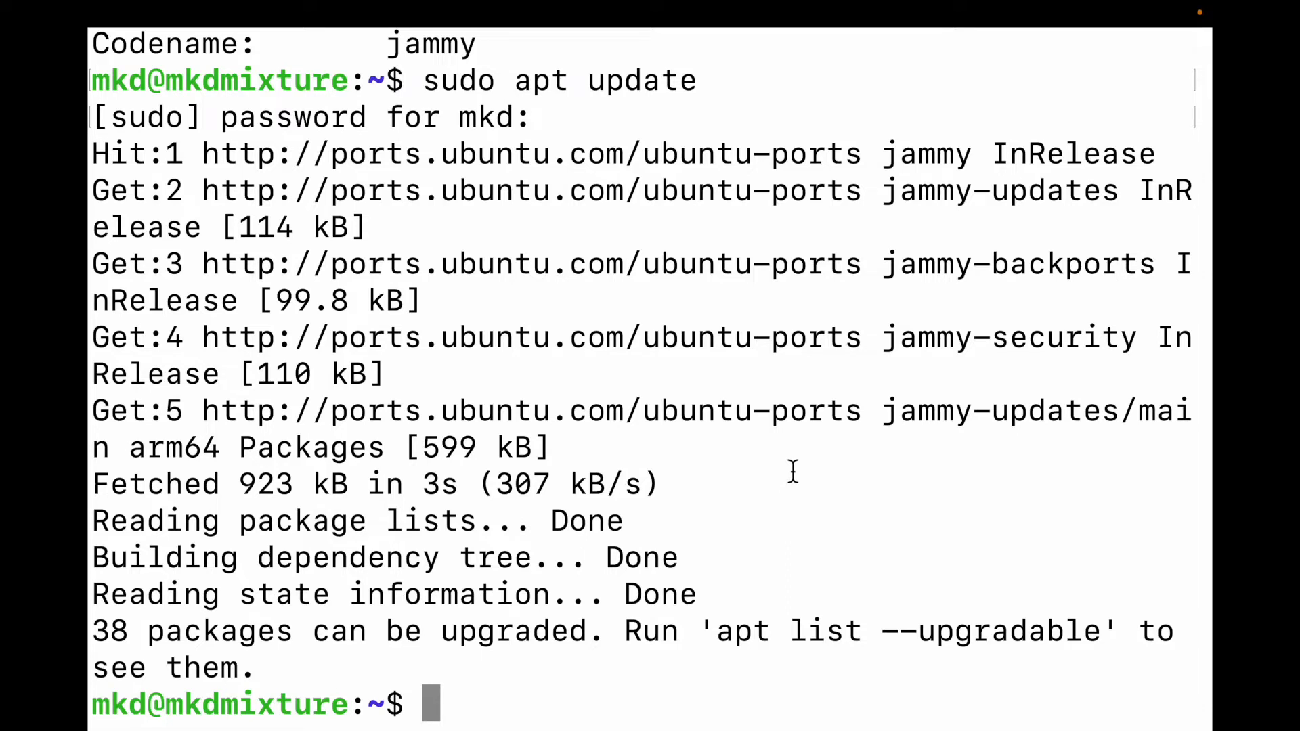
# Clear the terminal and enter sudo apt install software-properties-common
pyautogui.write('sudo')
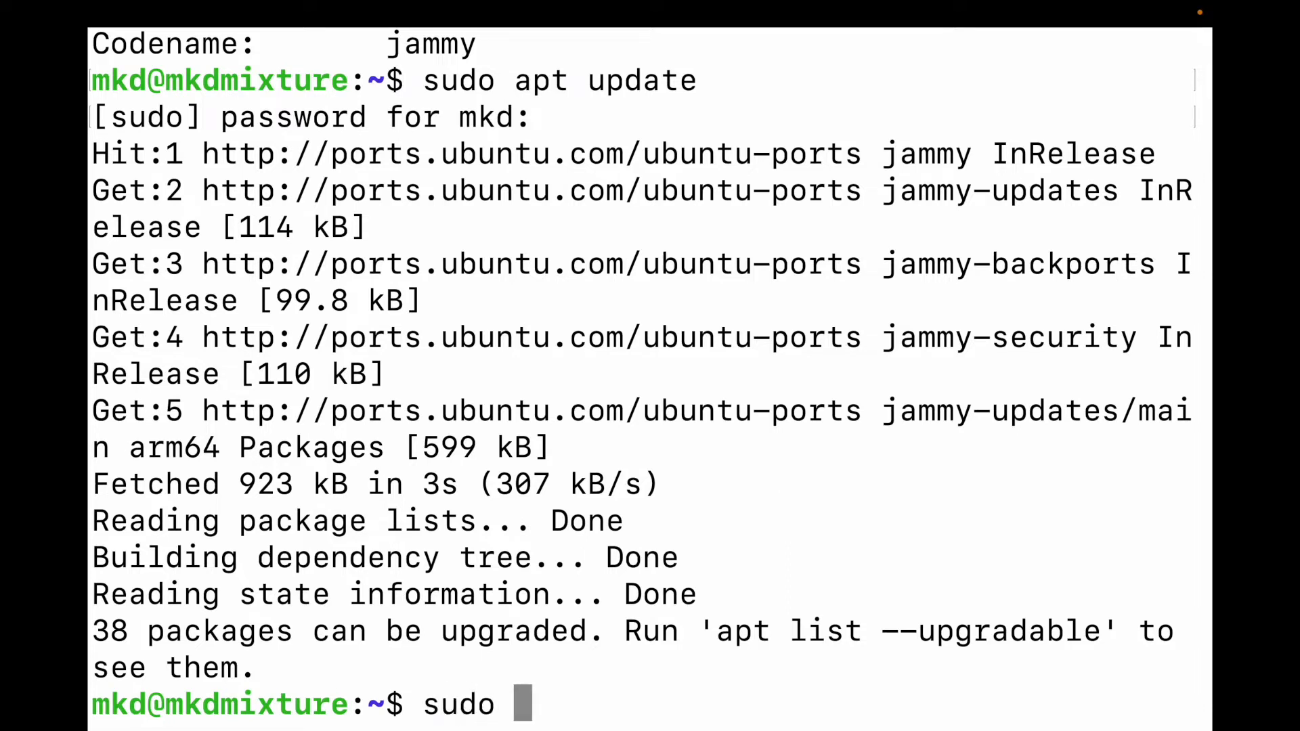
pyautogui.write('apt')
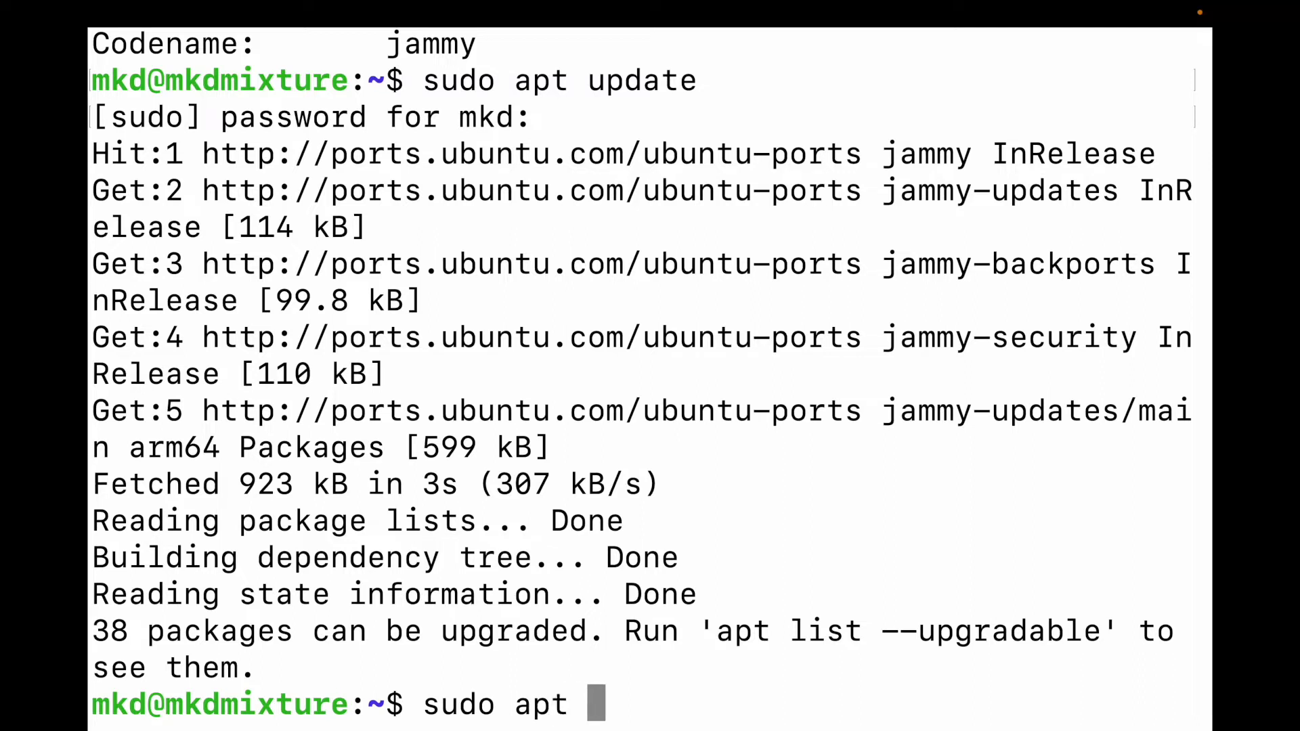
pyautogui.press('BackSpace')
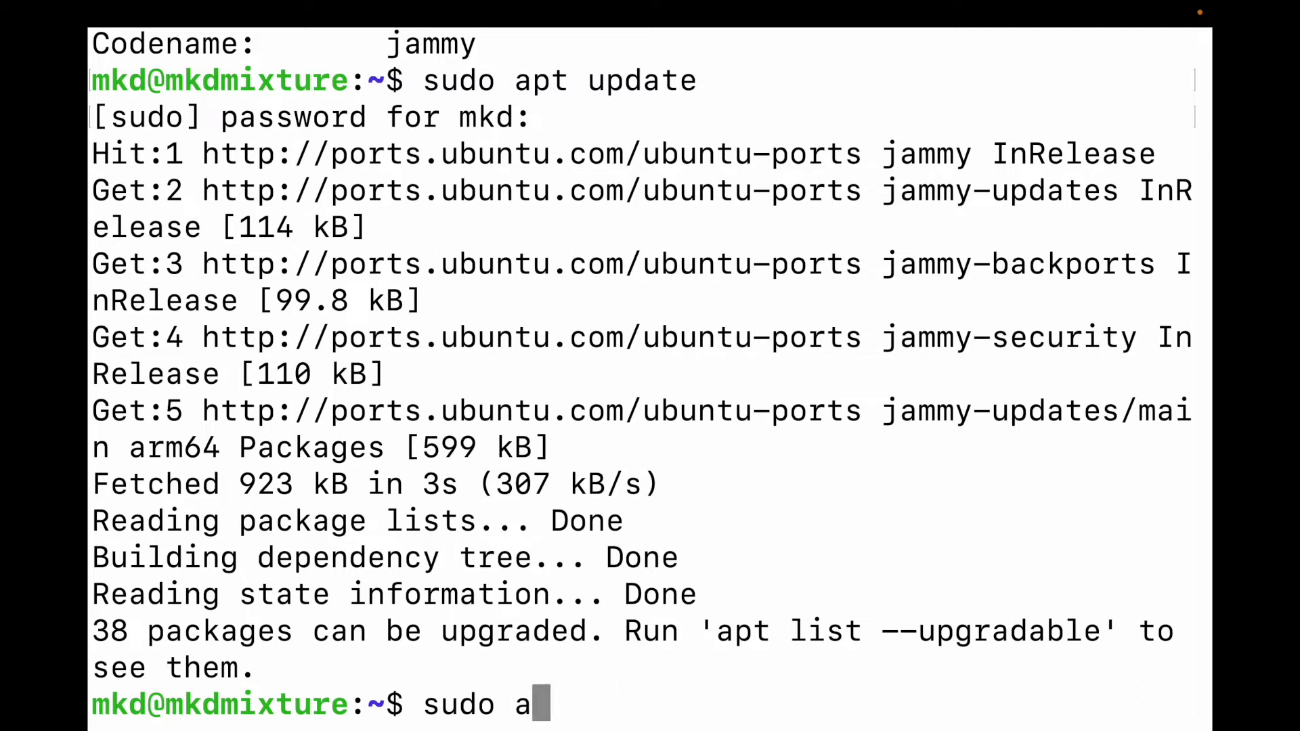
pyautogui.write('cle')
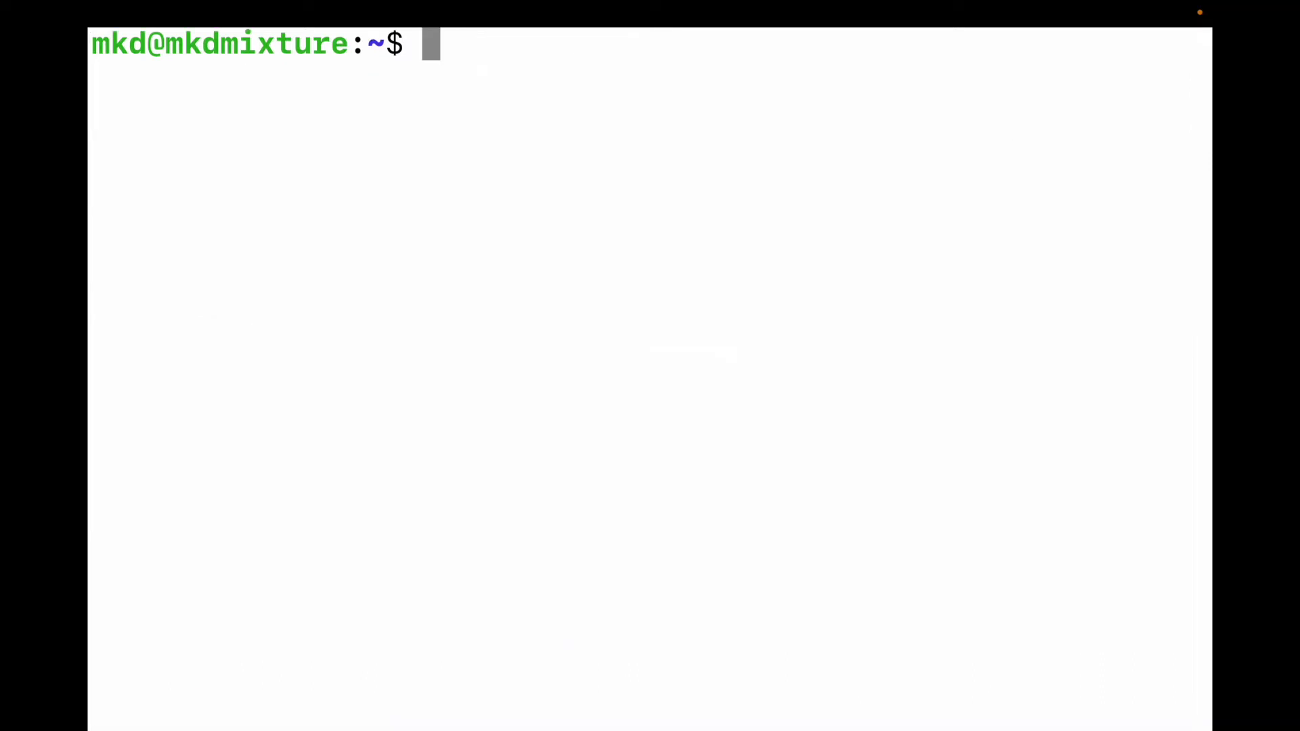
pyautogui.write('s')
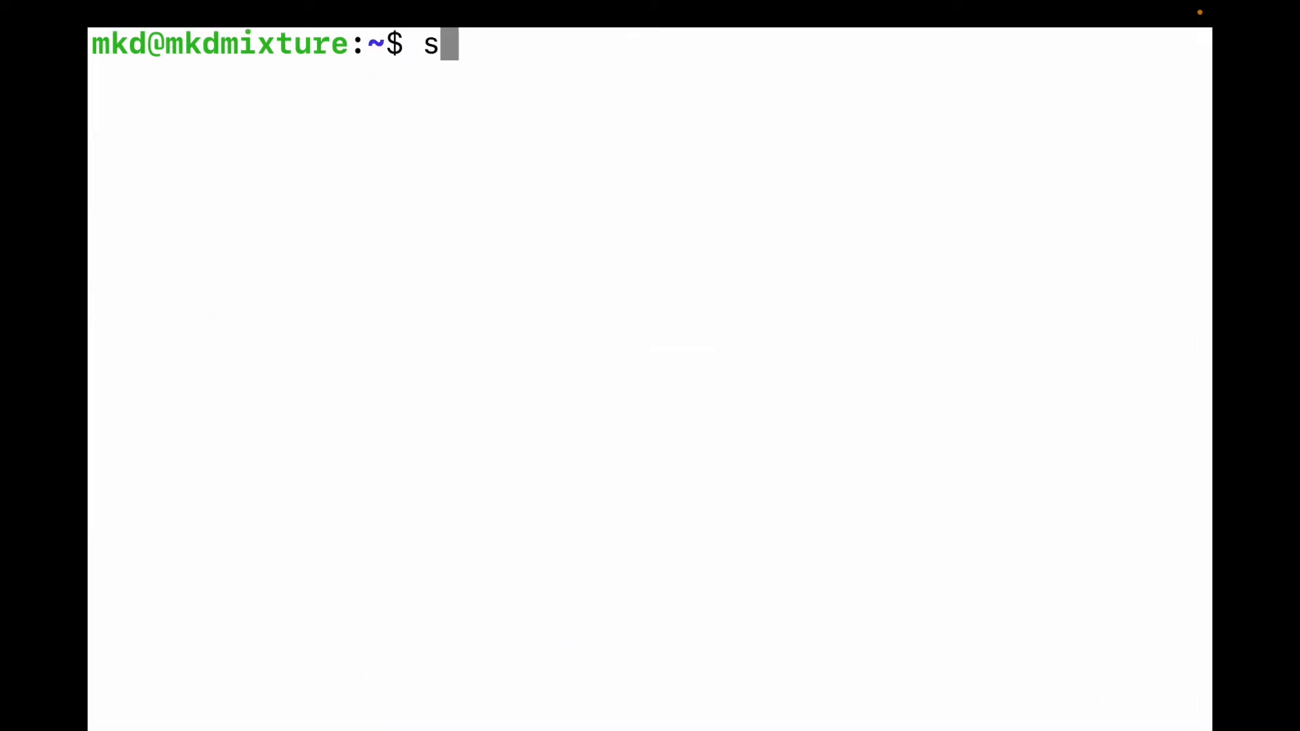
pyautogui.write('udo apt')
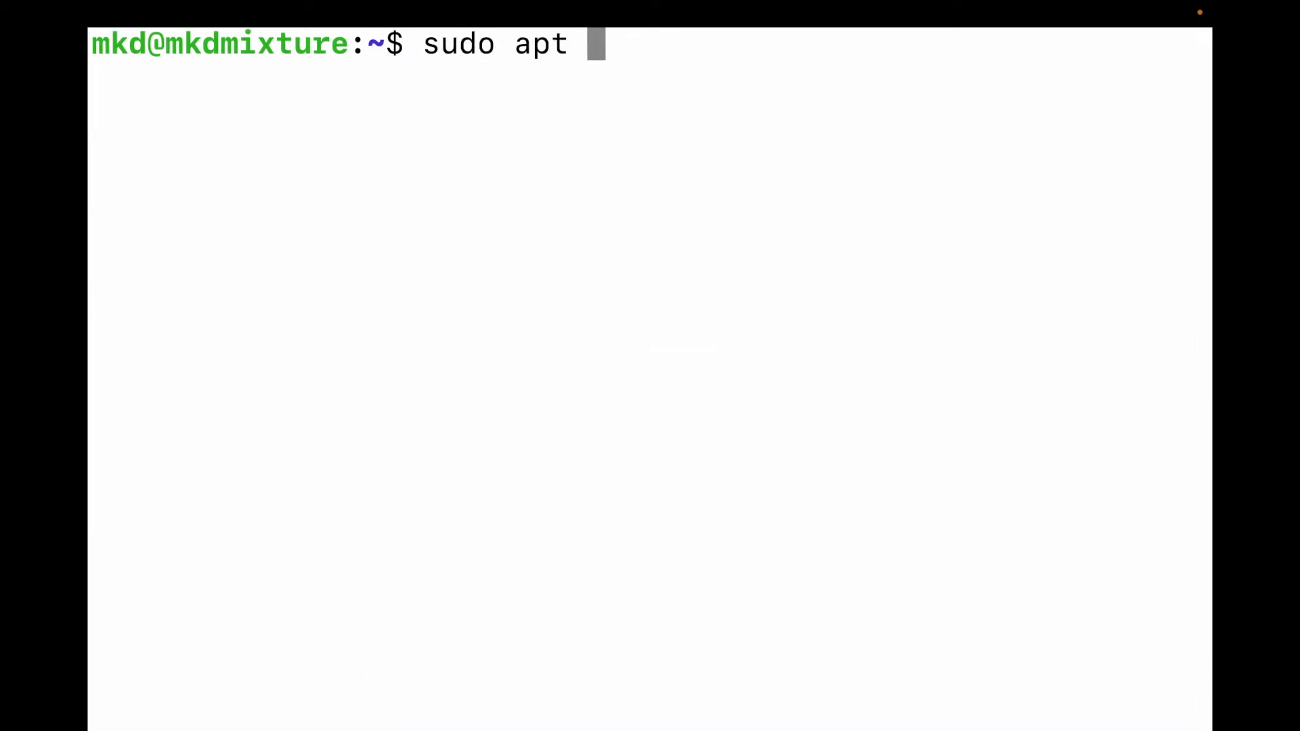
pyautogui.write('instal')
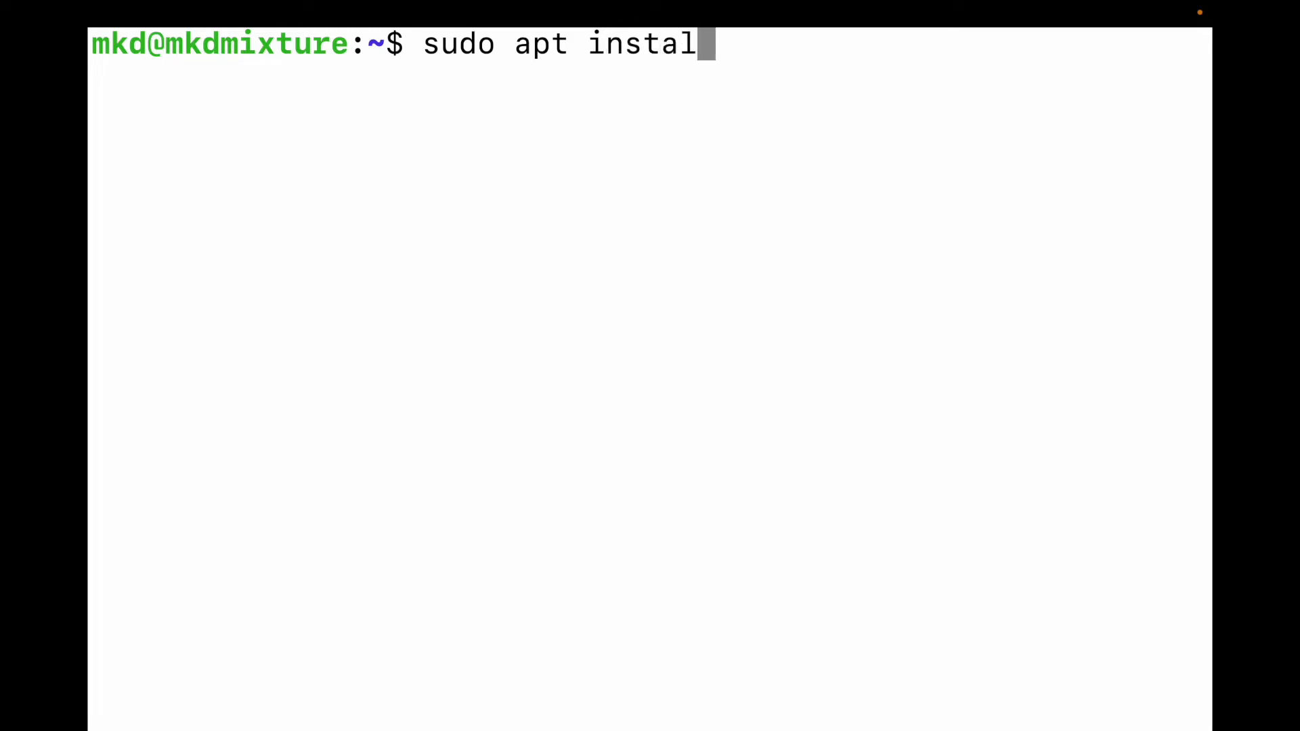
pyautogui.write('l soft')
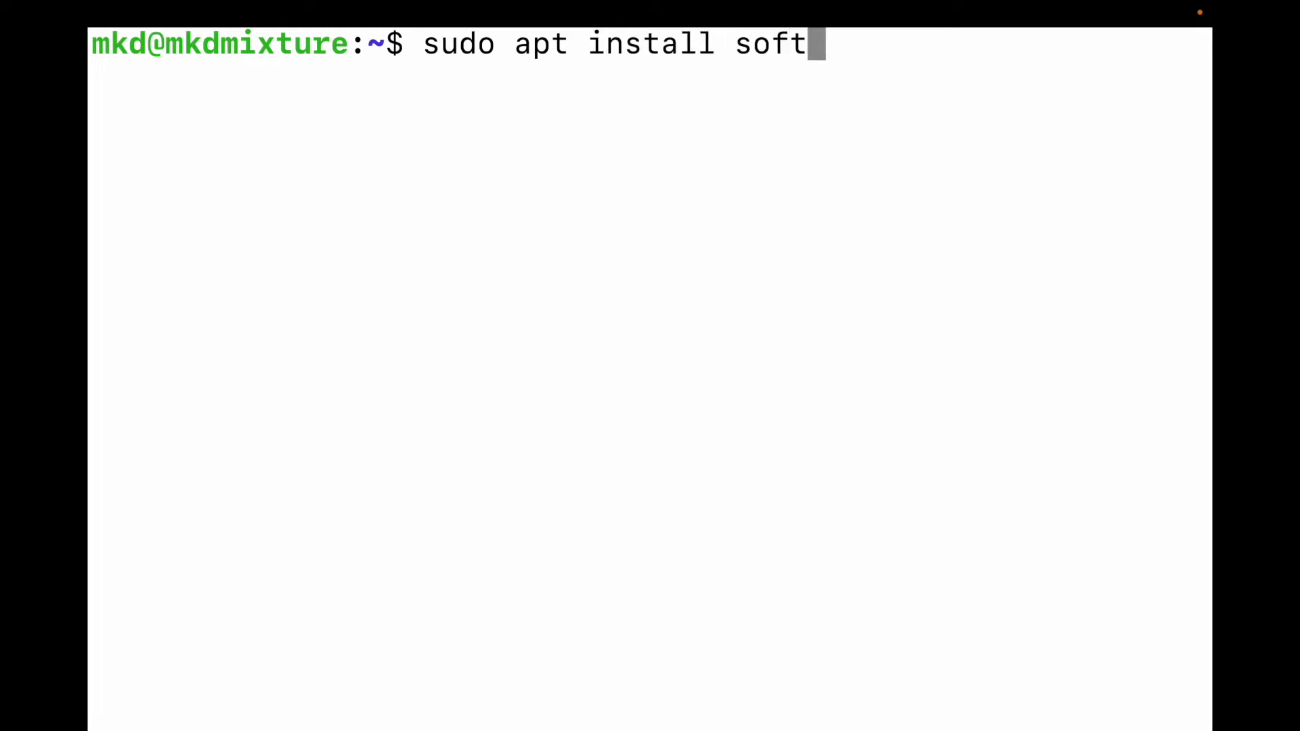
pyautogui.write('ware')
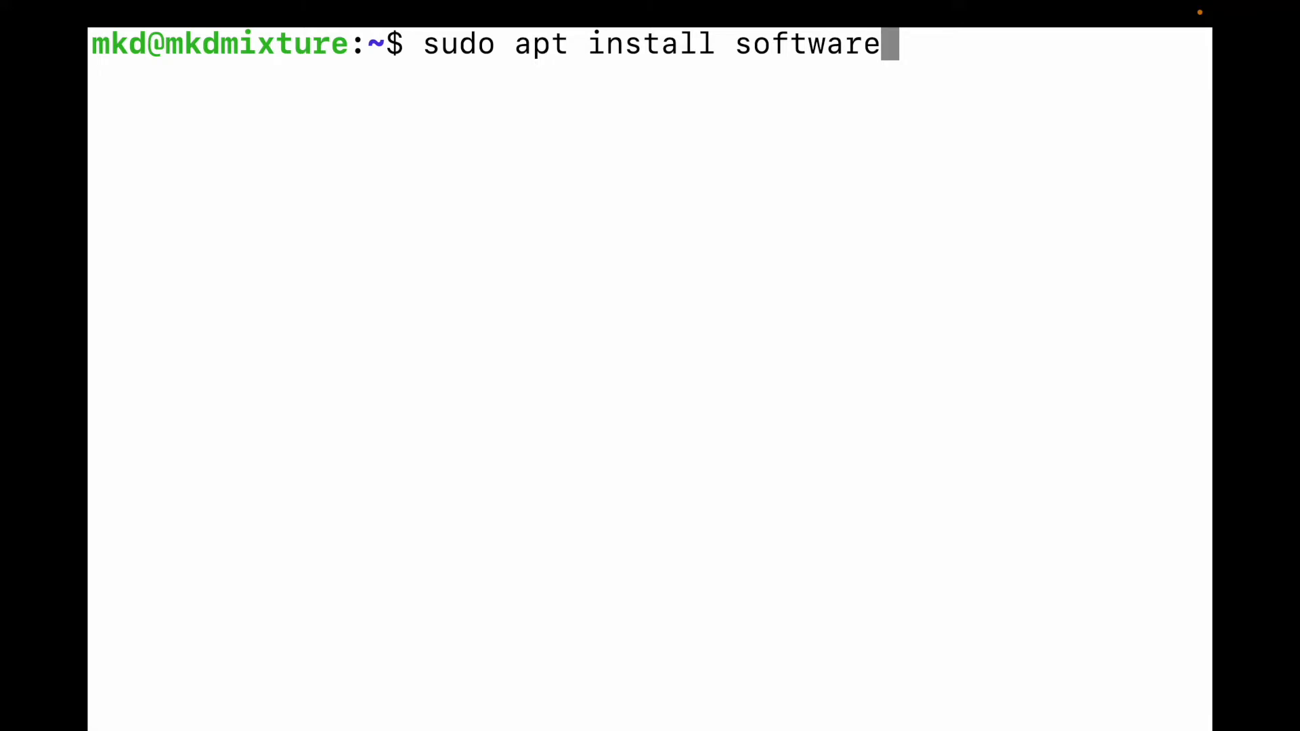
pyautogui.write('-')
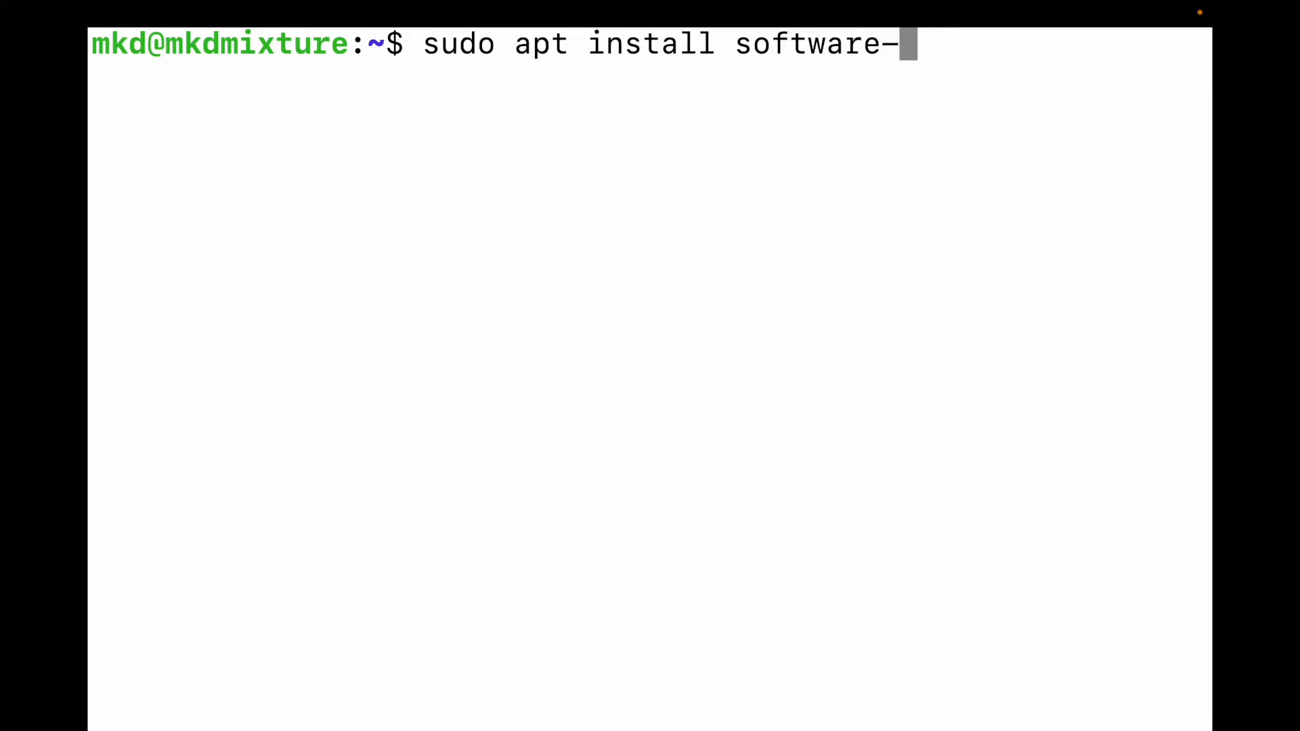
pyautogui.write('proper')
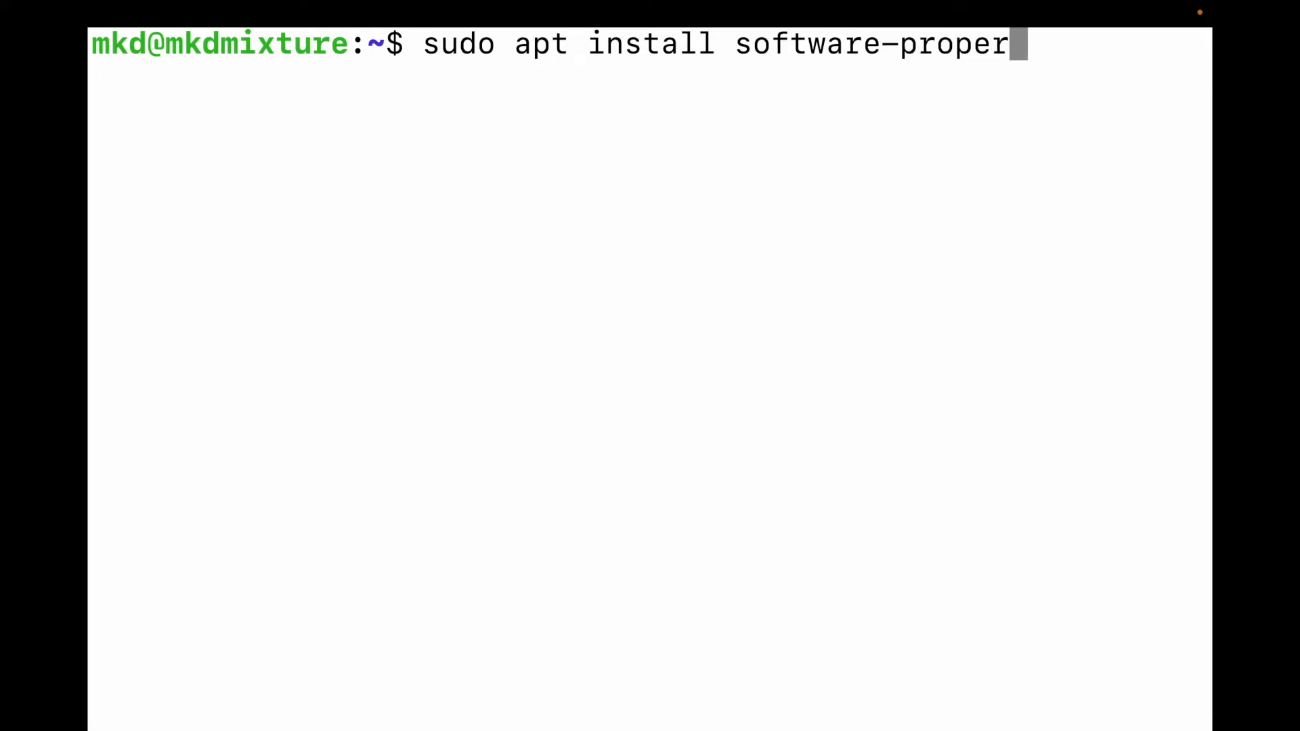
pyautogui.press('Backspace')
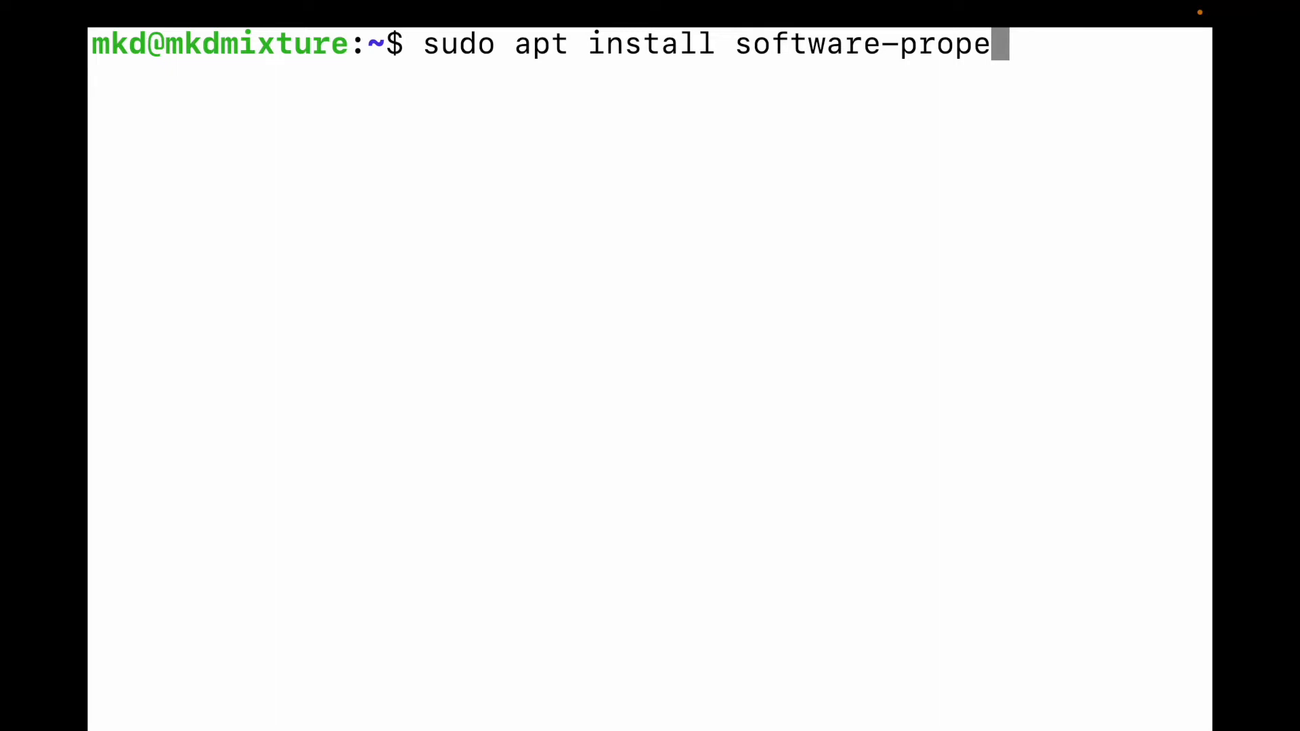
pyautogui.write('rties')
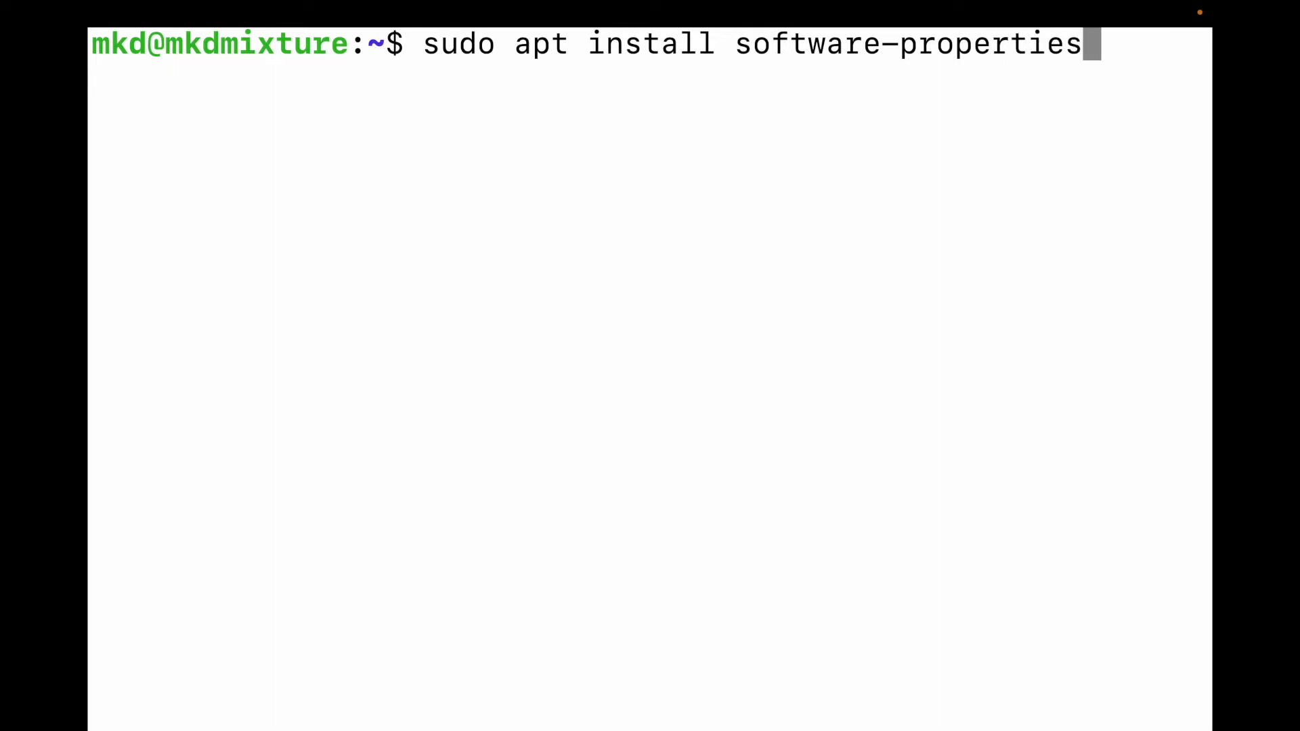
pyautogui.write('-comm')
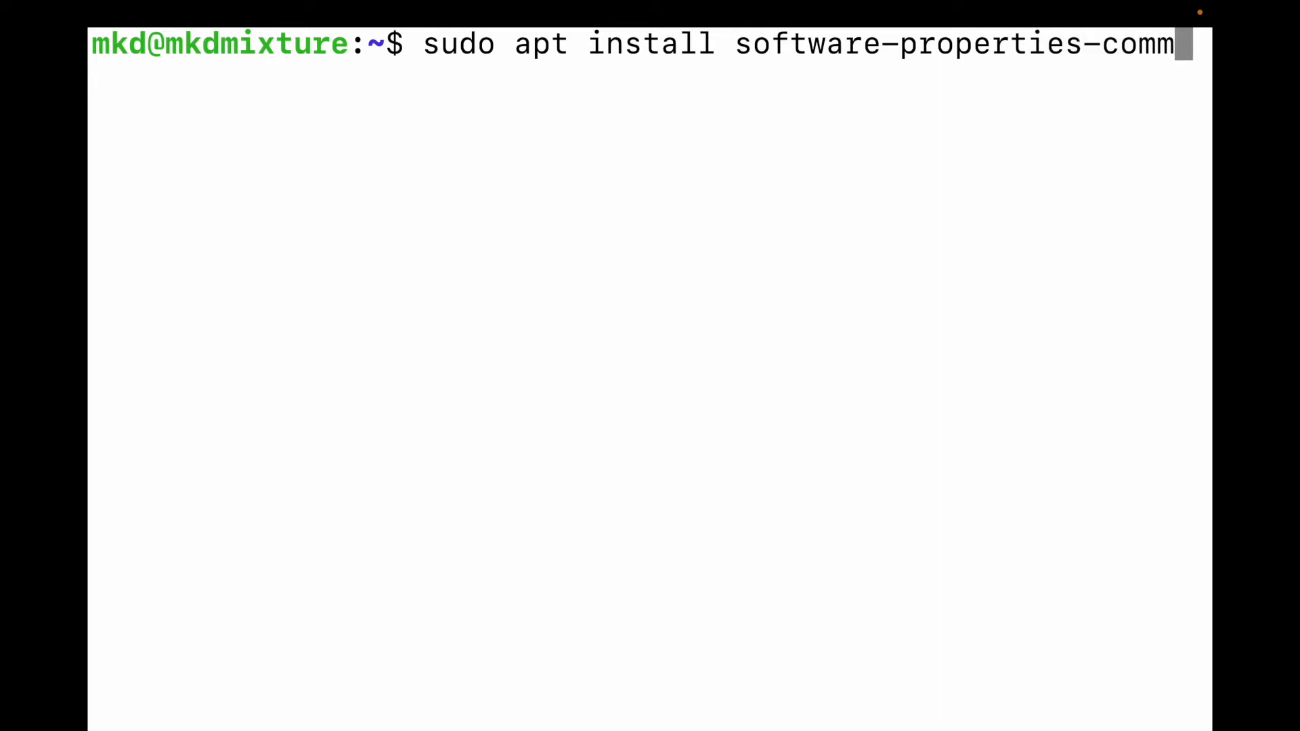
pyautogui.write('on')
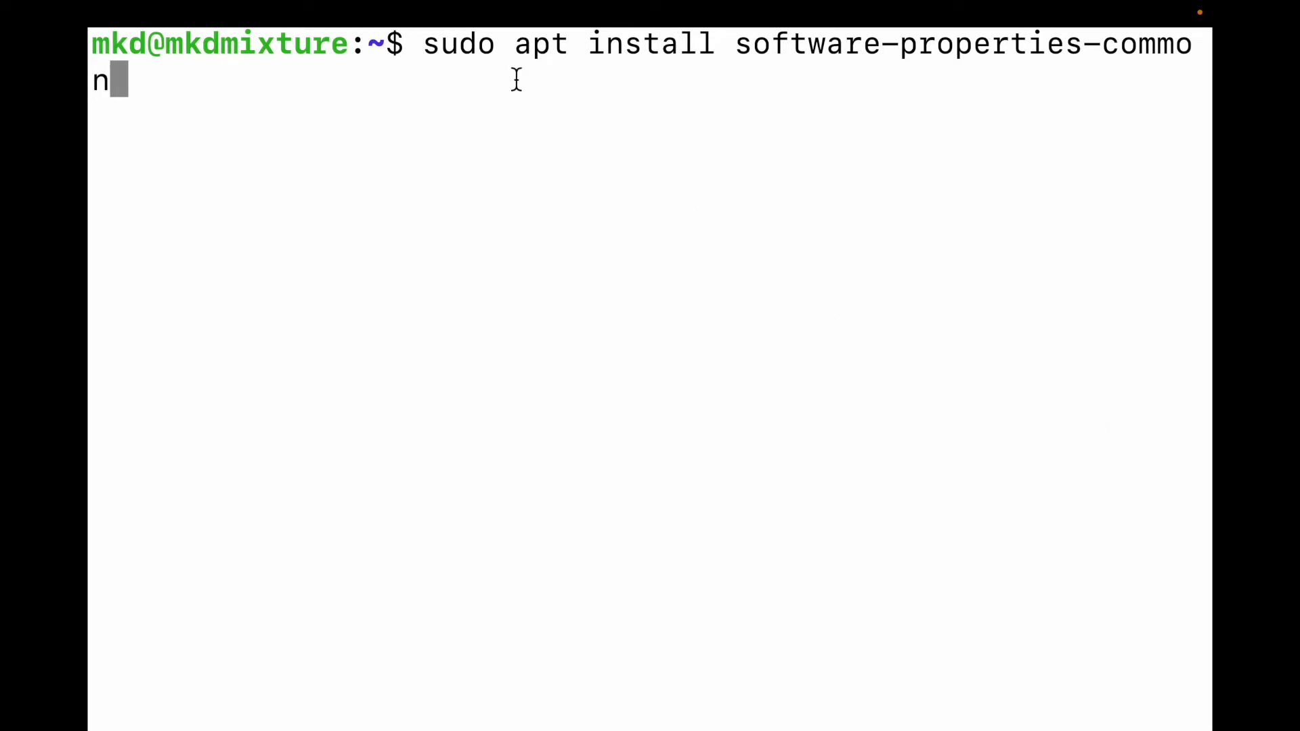
pyautogui.moveTo(763, 66)
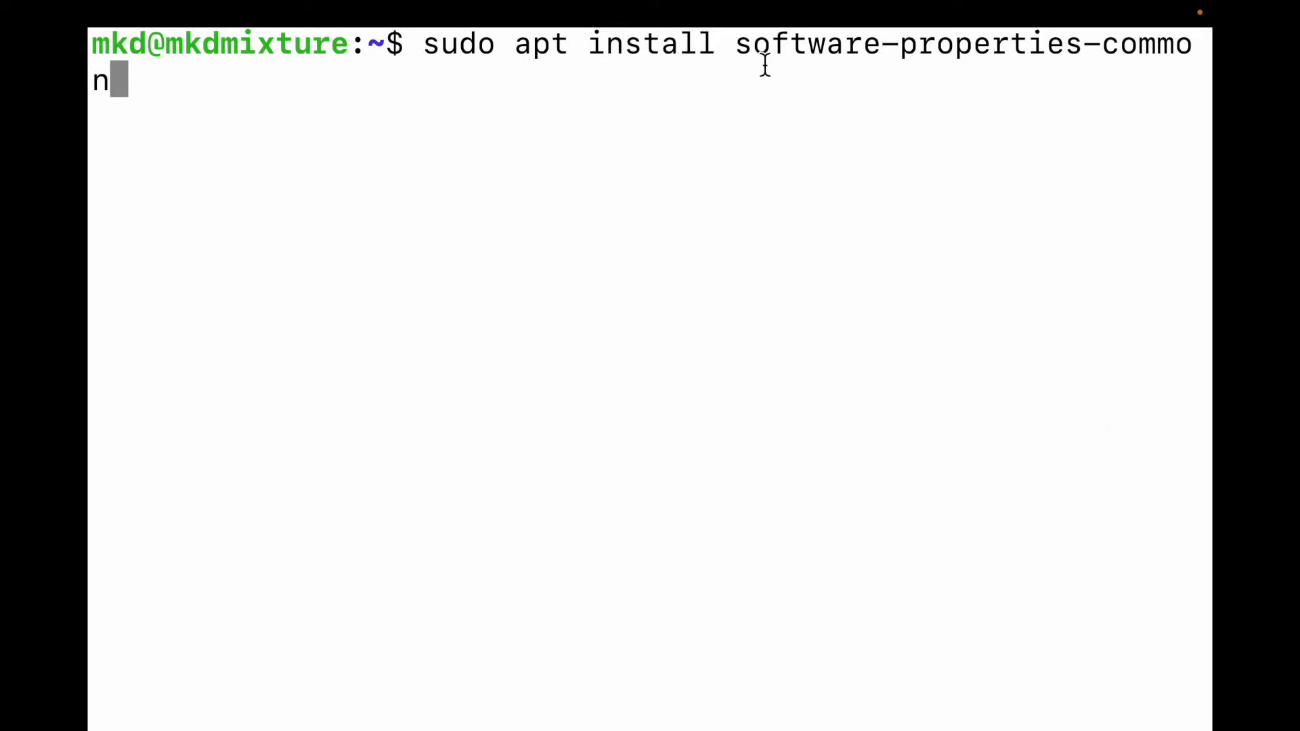
pyautogui.moveTo(970, 67)
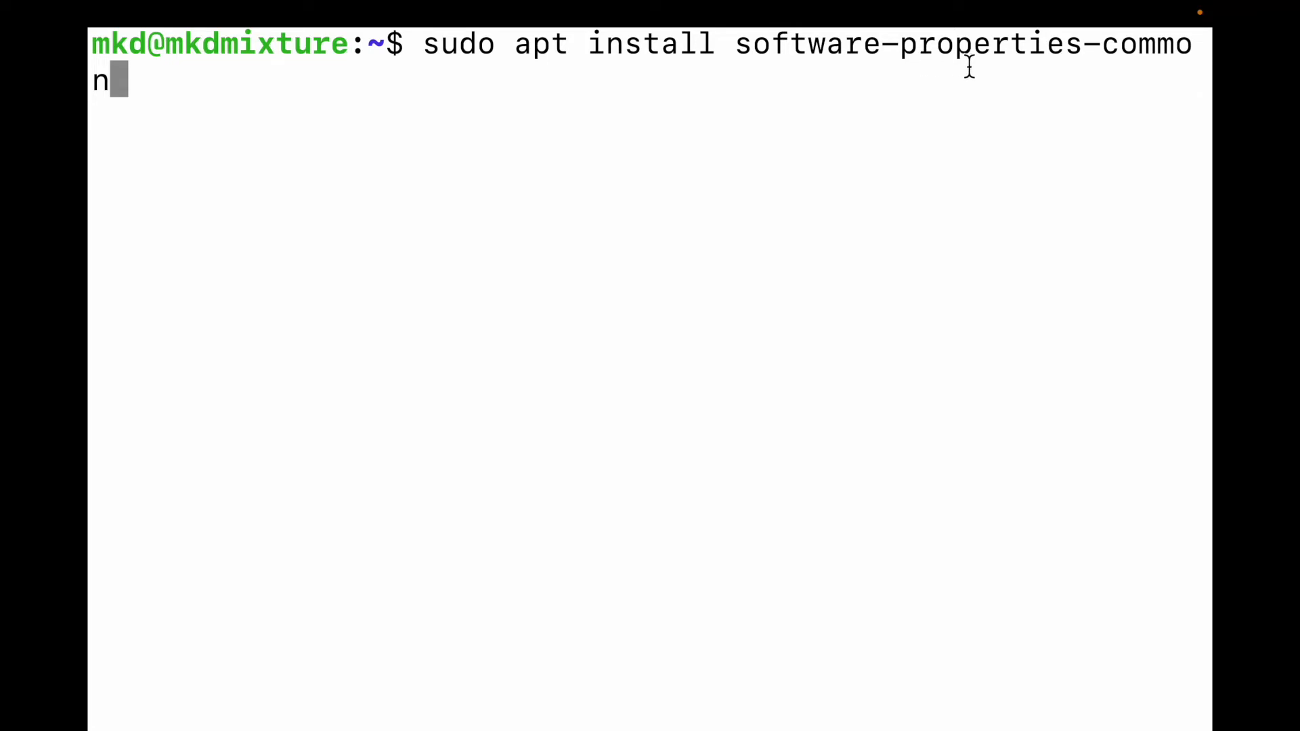
pyautogui.moveTo(1043, 67)
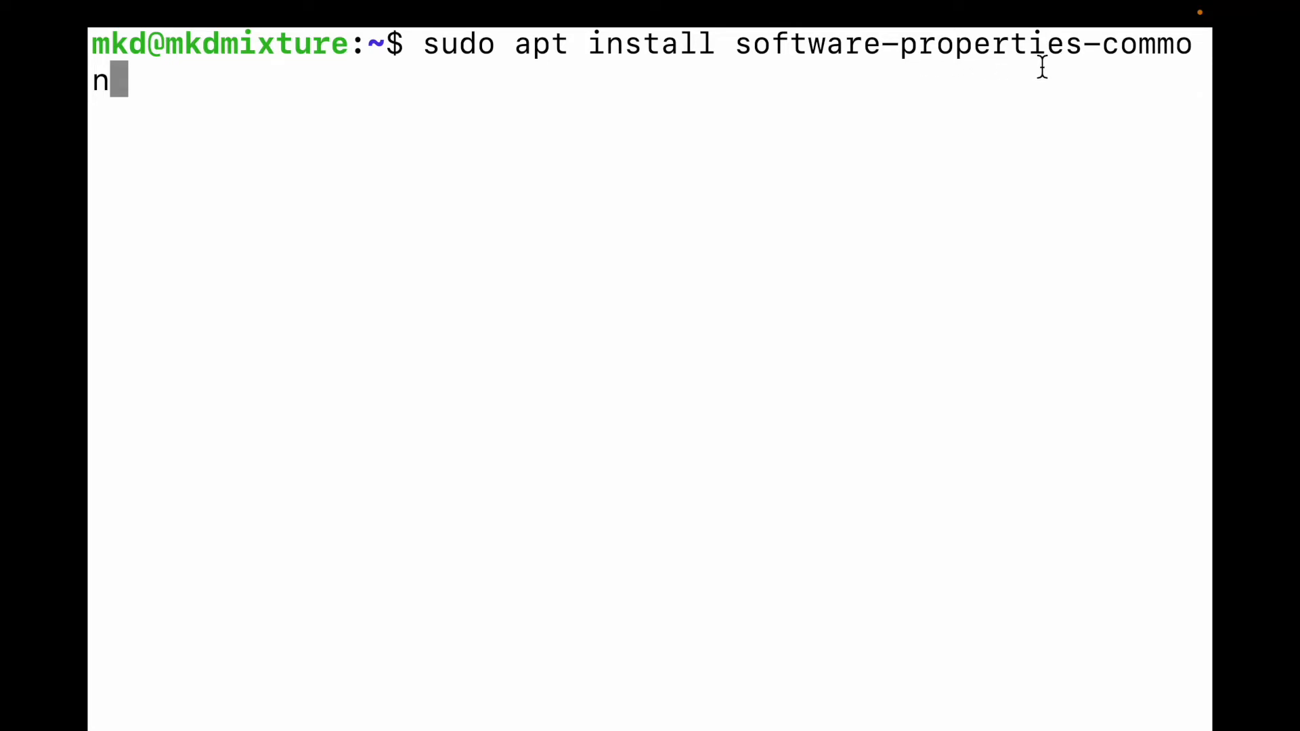
pyautogui.moveTo(1122, 68)
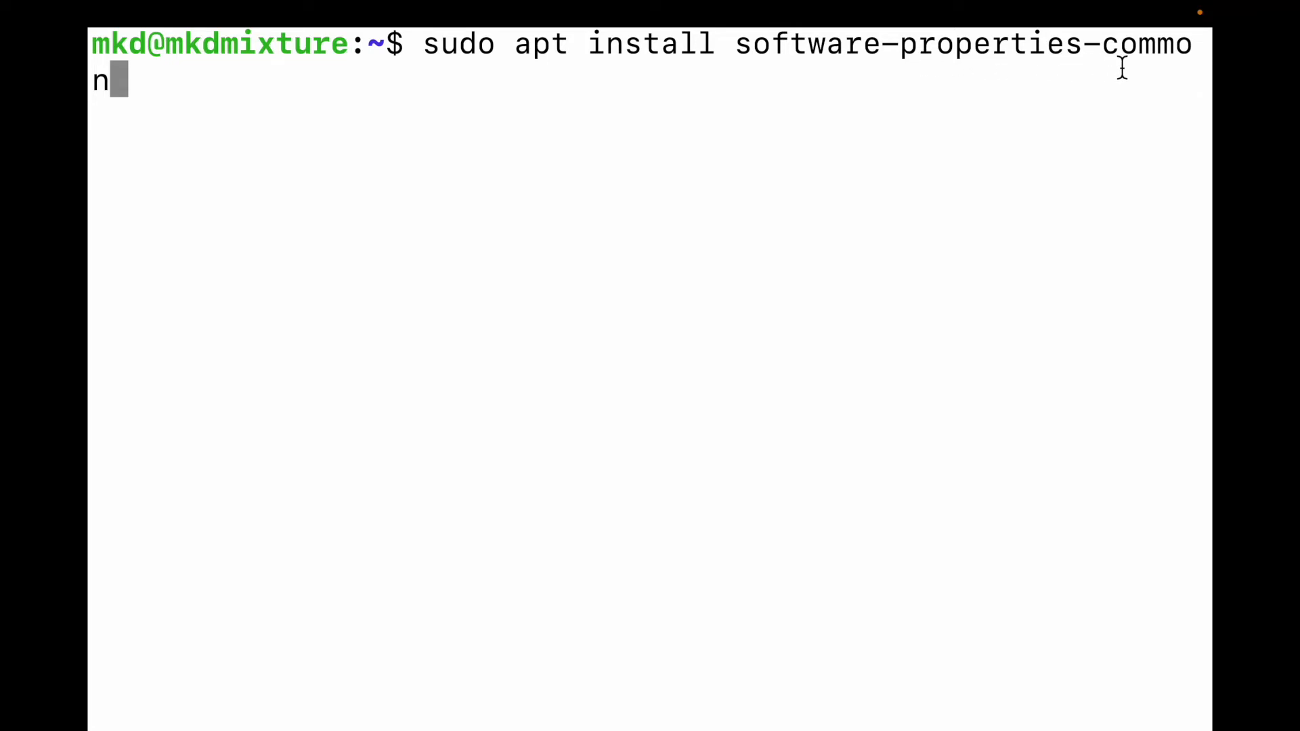
# Run the install, answer Y to continue, and dismiss the pending kernel upgrade notice
pyautogui.press('Return')
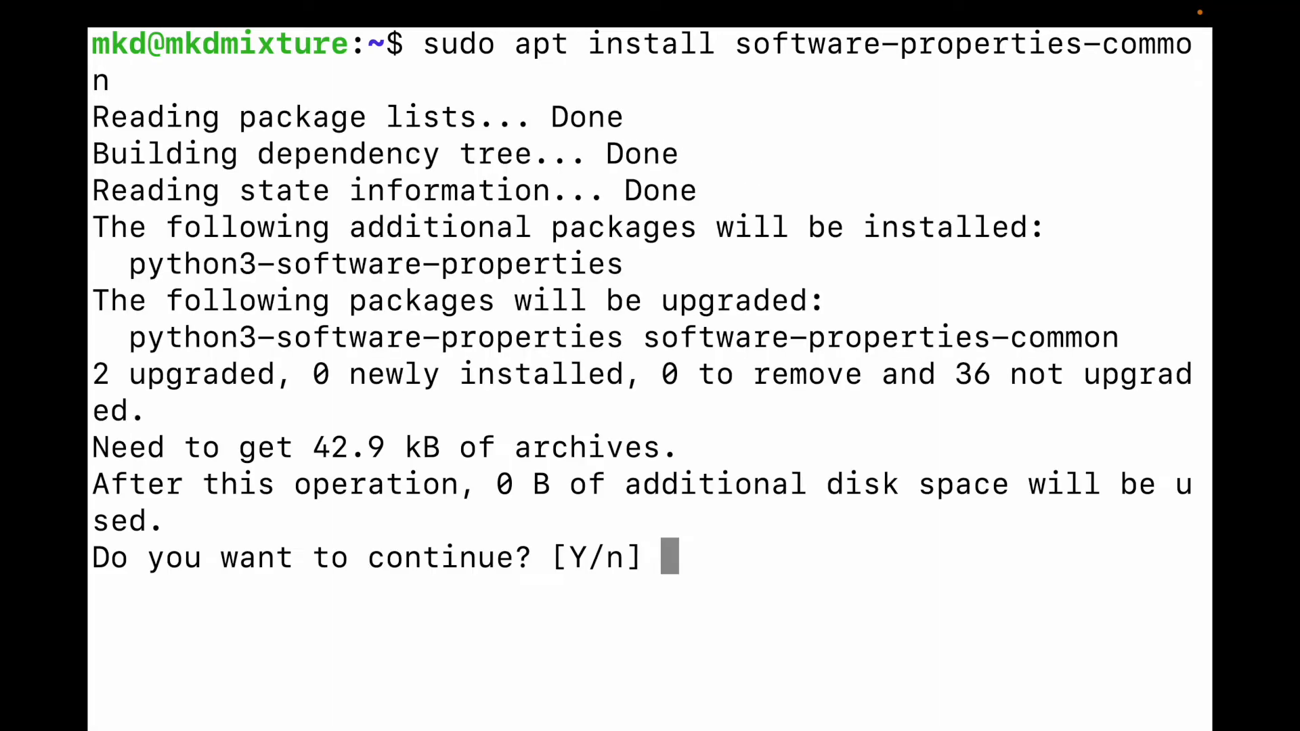
pyautogui.write('Y')
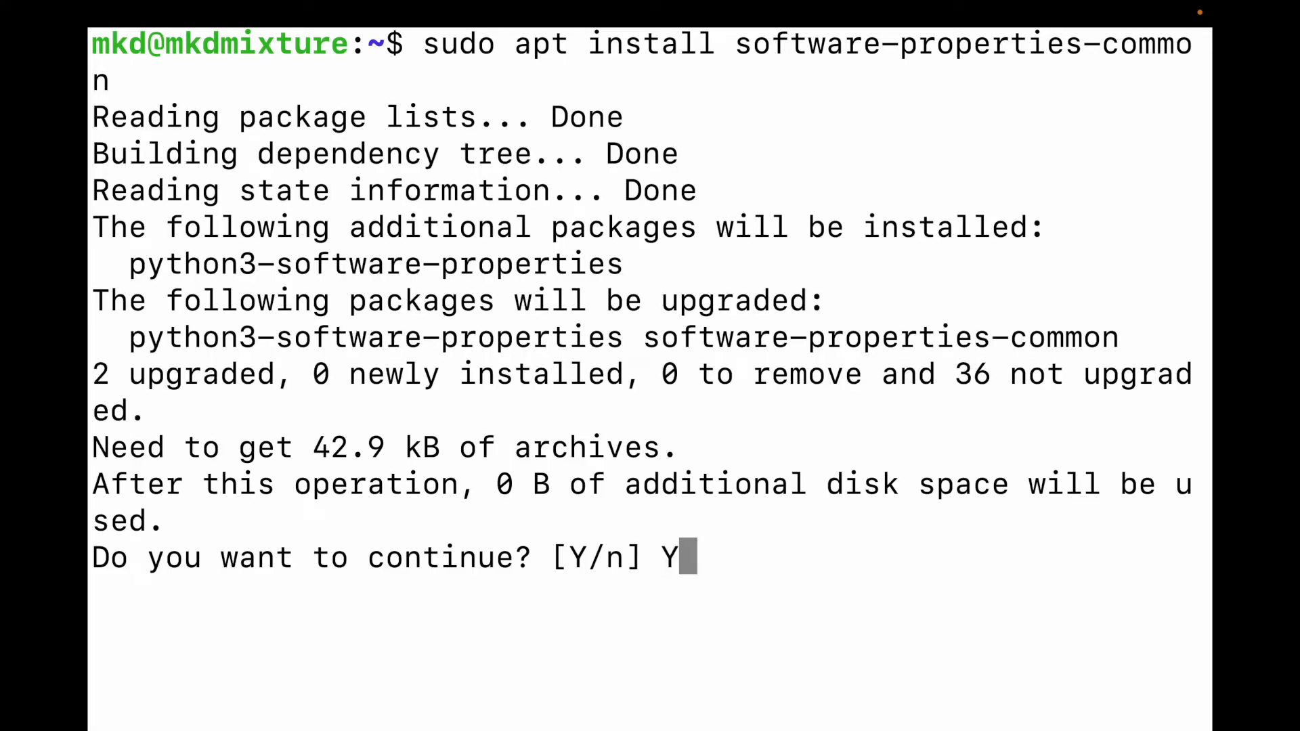
pyautogui.press('Return')
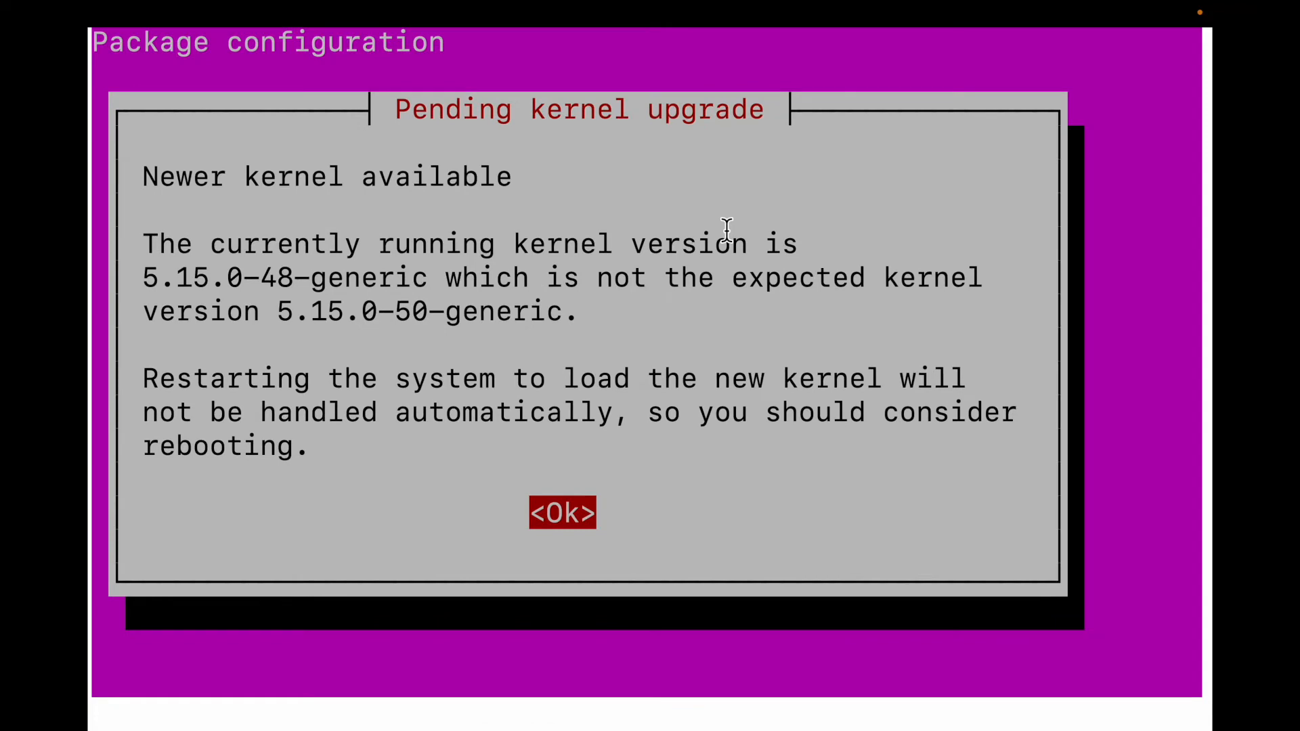
pyautogui.moveTo(707, 411)
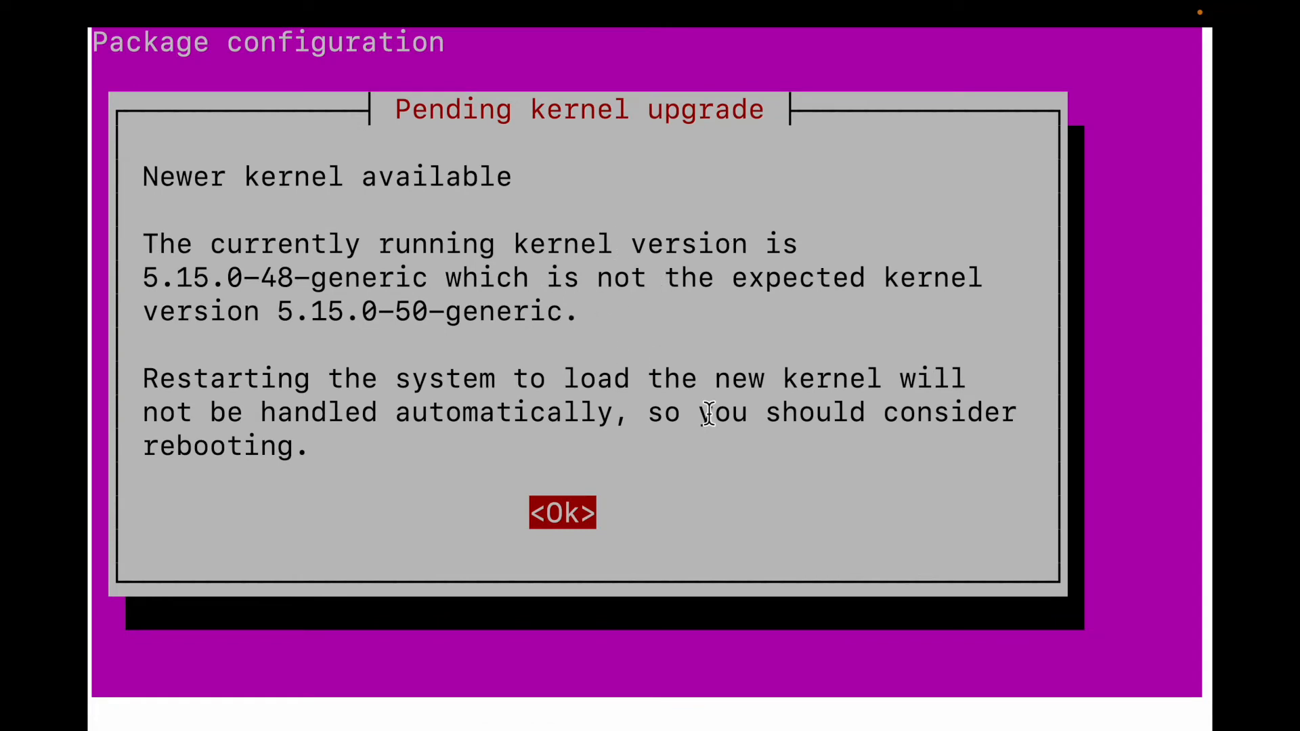
pyautogui.click(563, 512)
pyautogui.write('sudo')
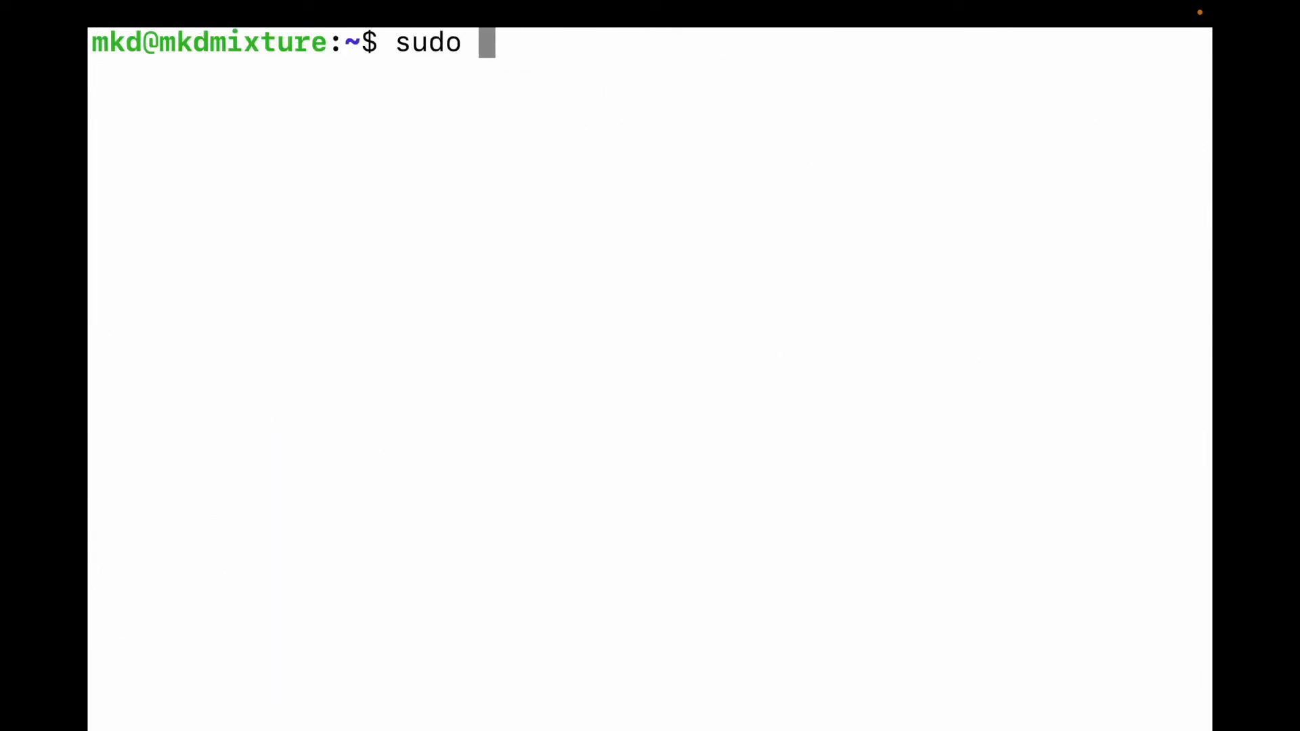
# Enter sudo add-apt-repository ppa:deadsnakes/ppa, correcting the misspelled name
pyautogui.write('add')
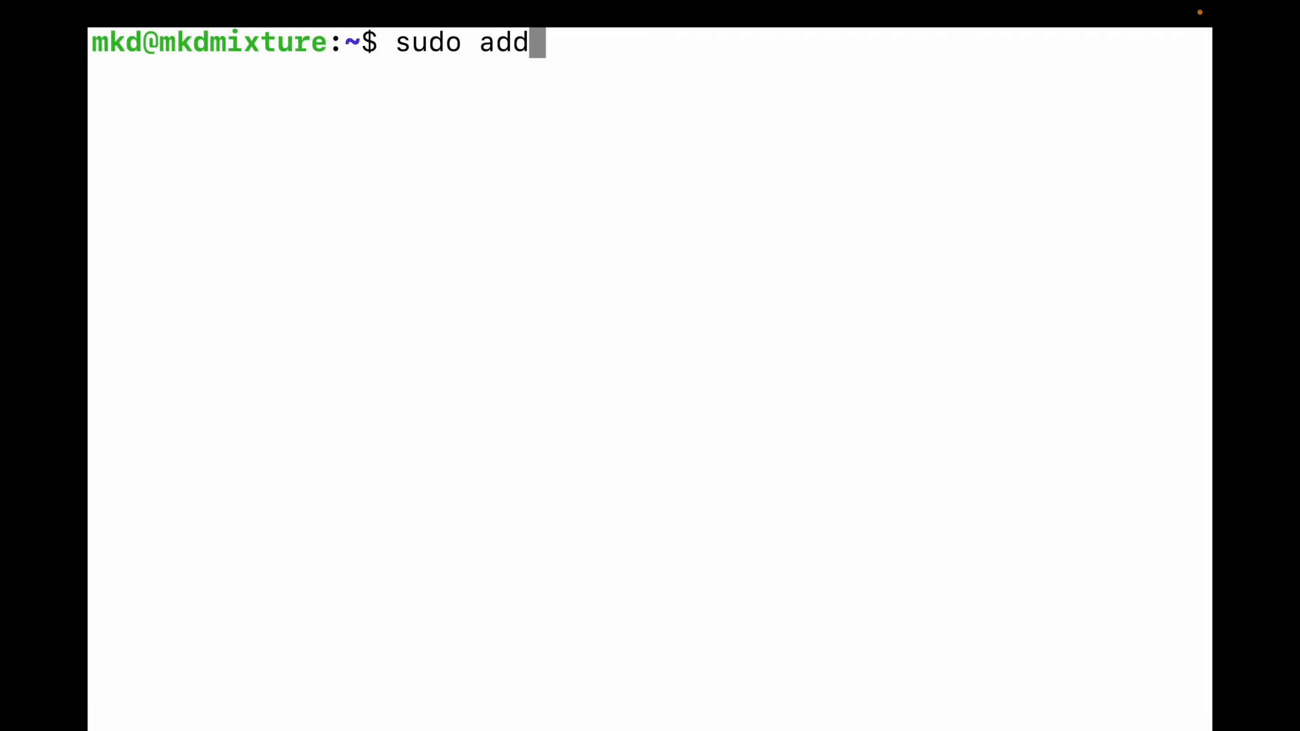
pyautogui.write('-ap')
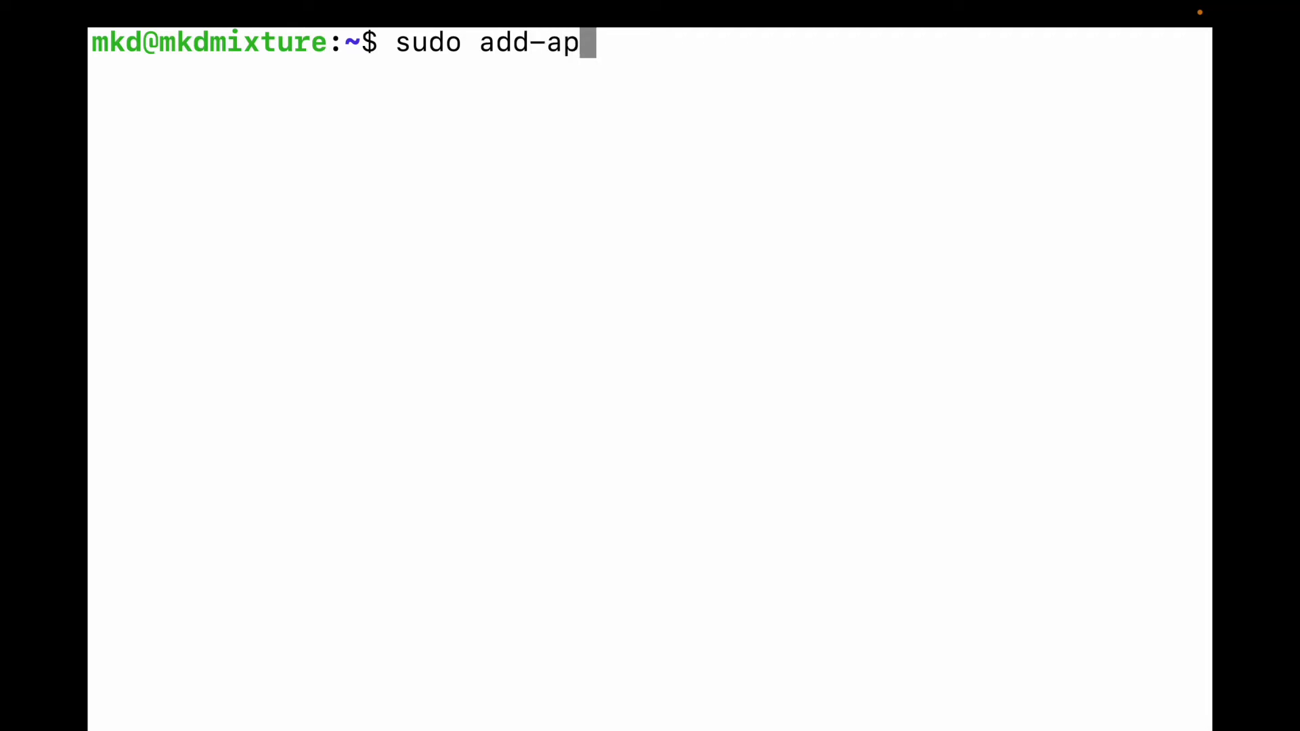
pyautogui.write('t')
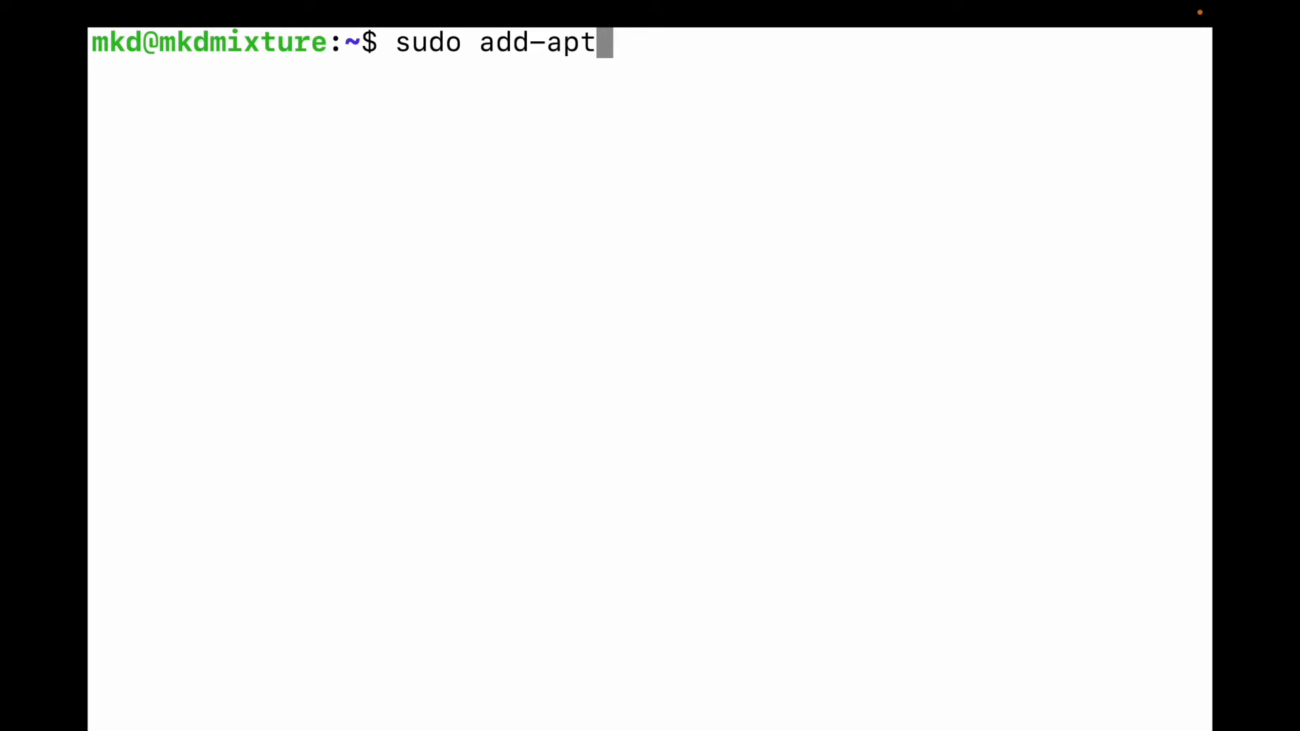
pyautogui.write('-')
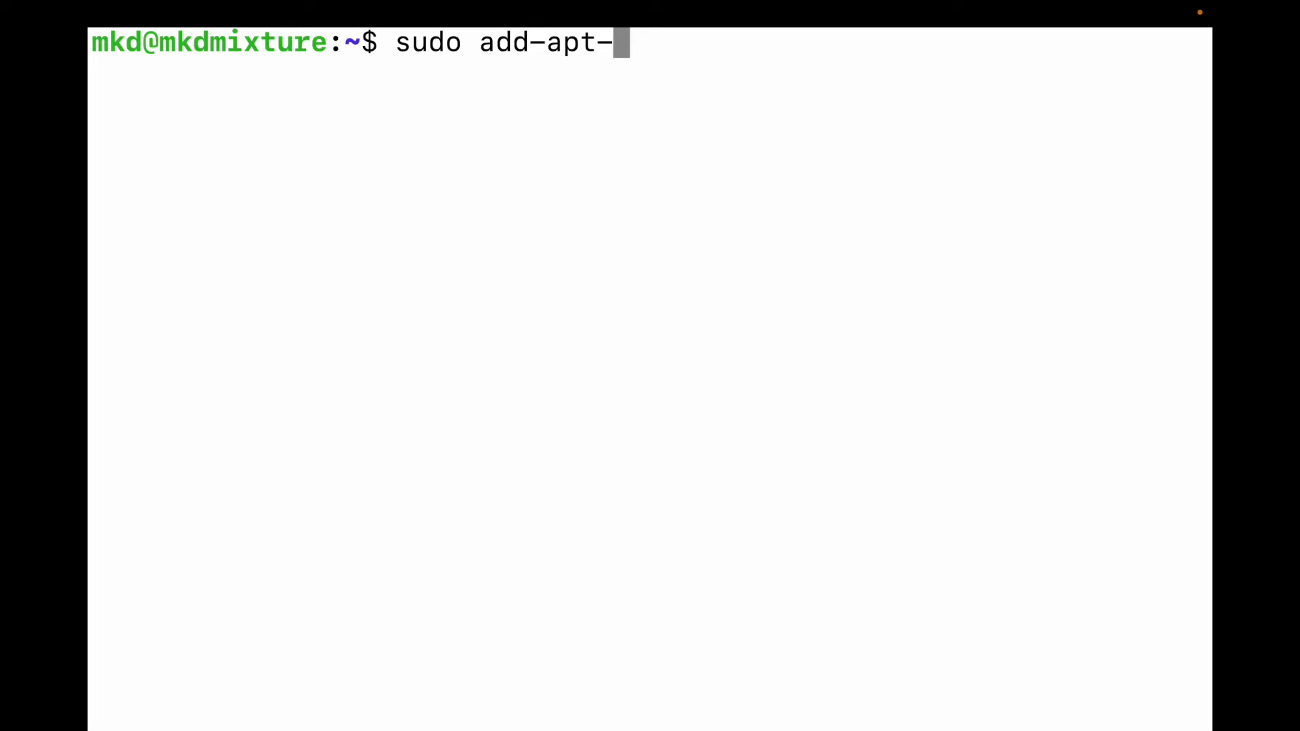
pyautogui.write('repo')
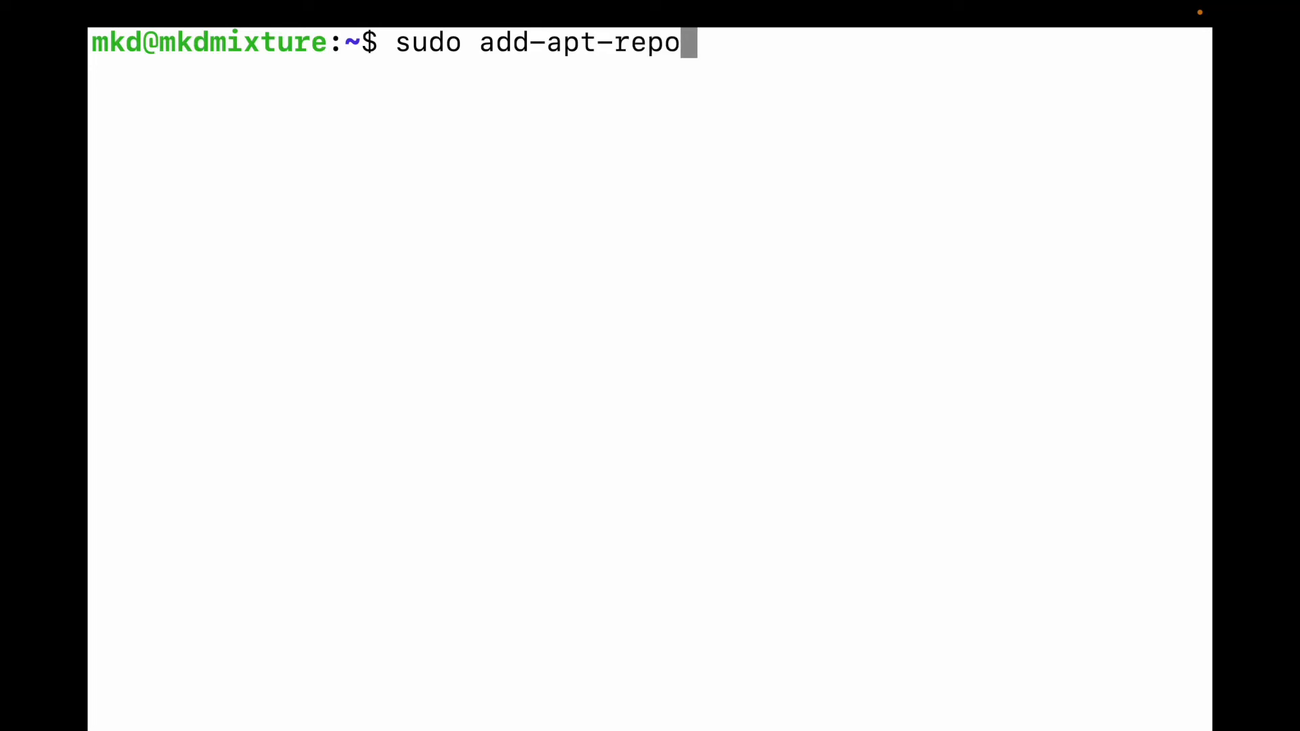
pyautogui.write('s')
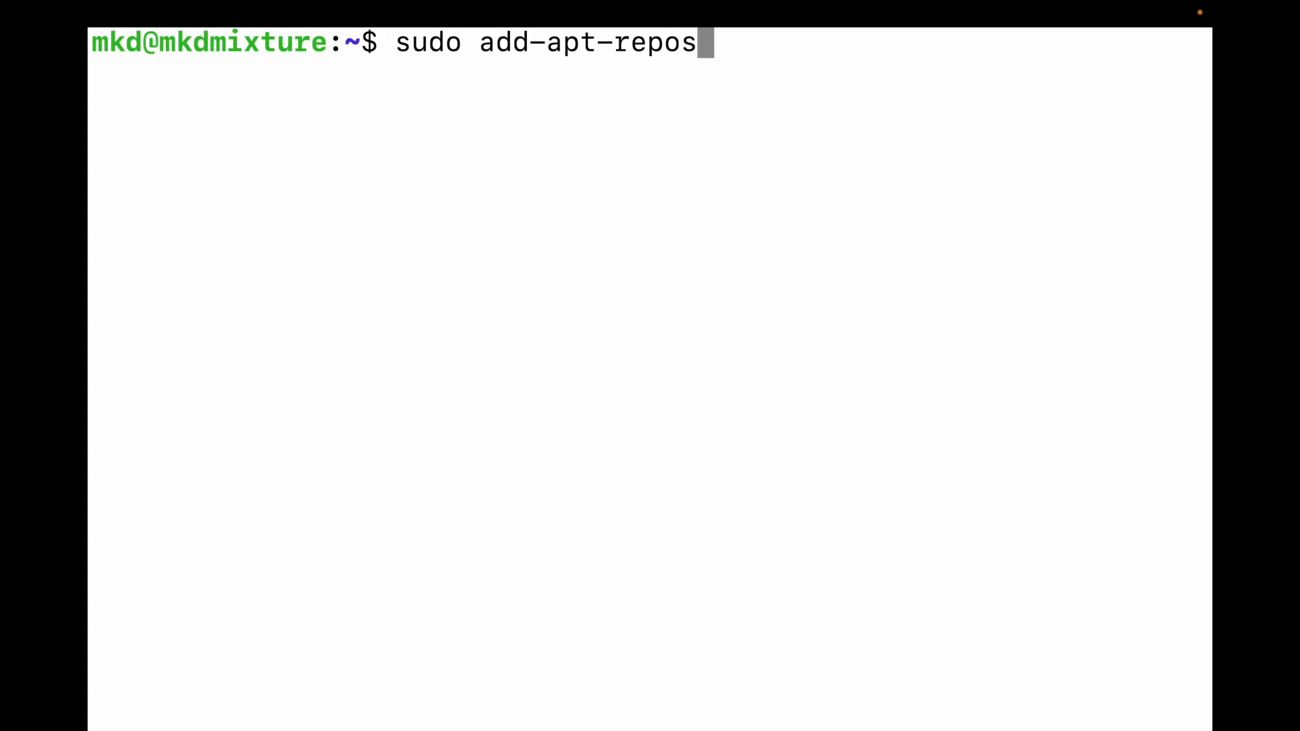
pyautogui.write('itory')
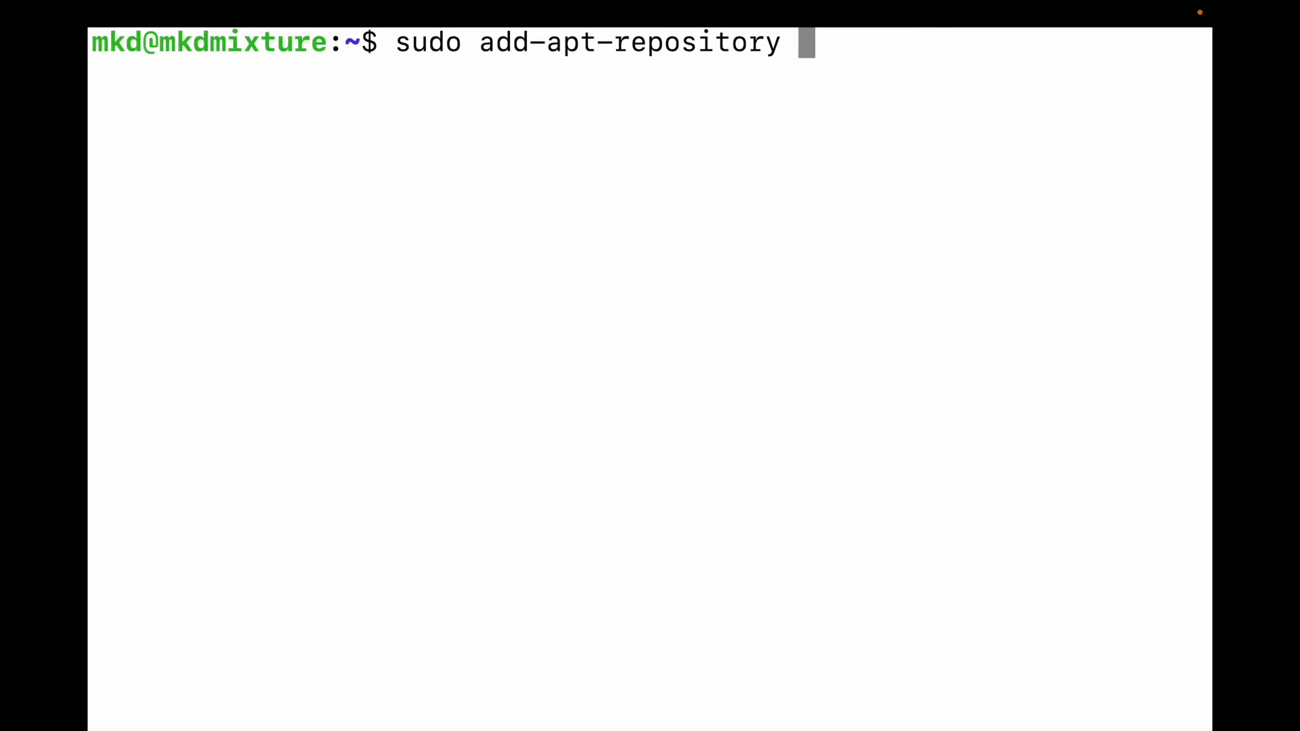
pyautogui.write('ppa/')
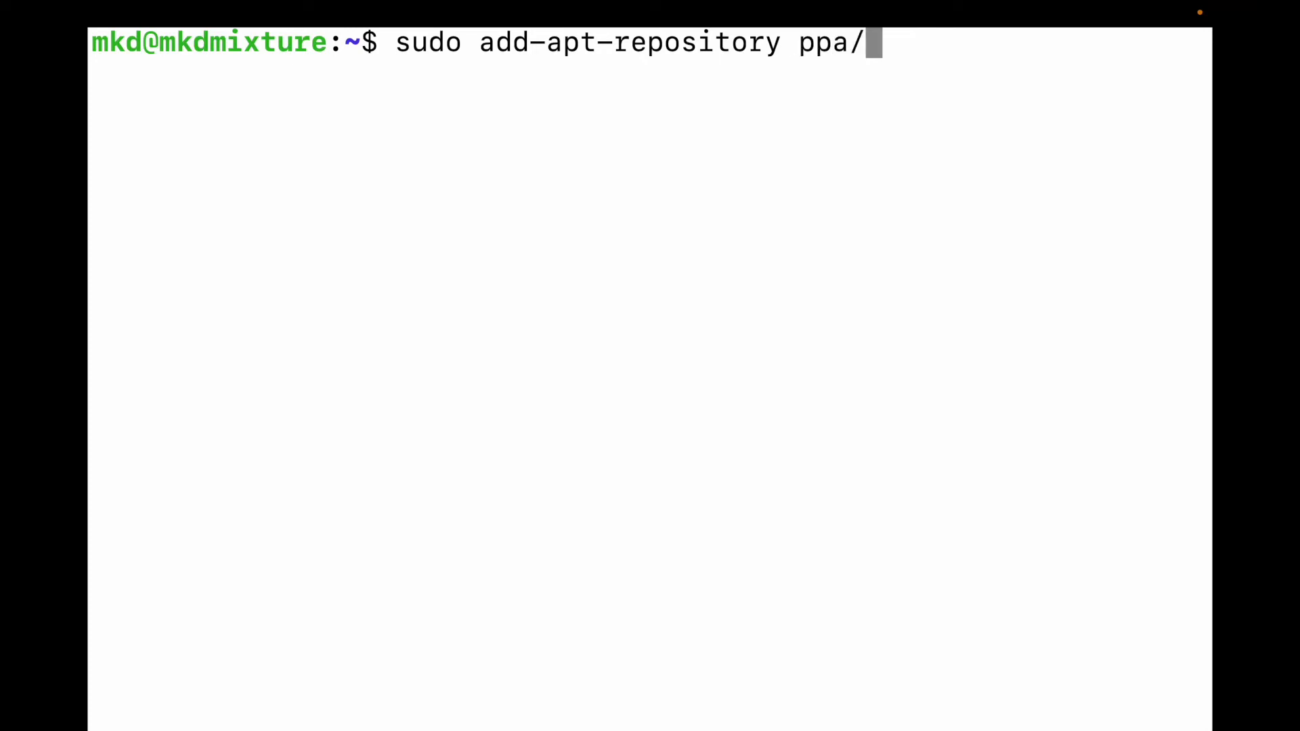
pyautogui.write(':')
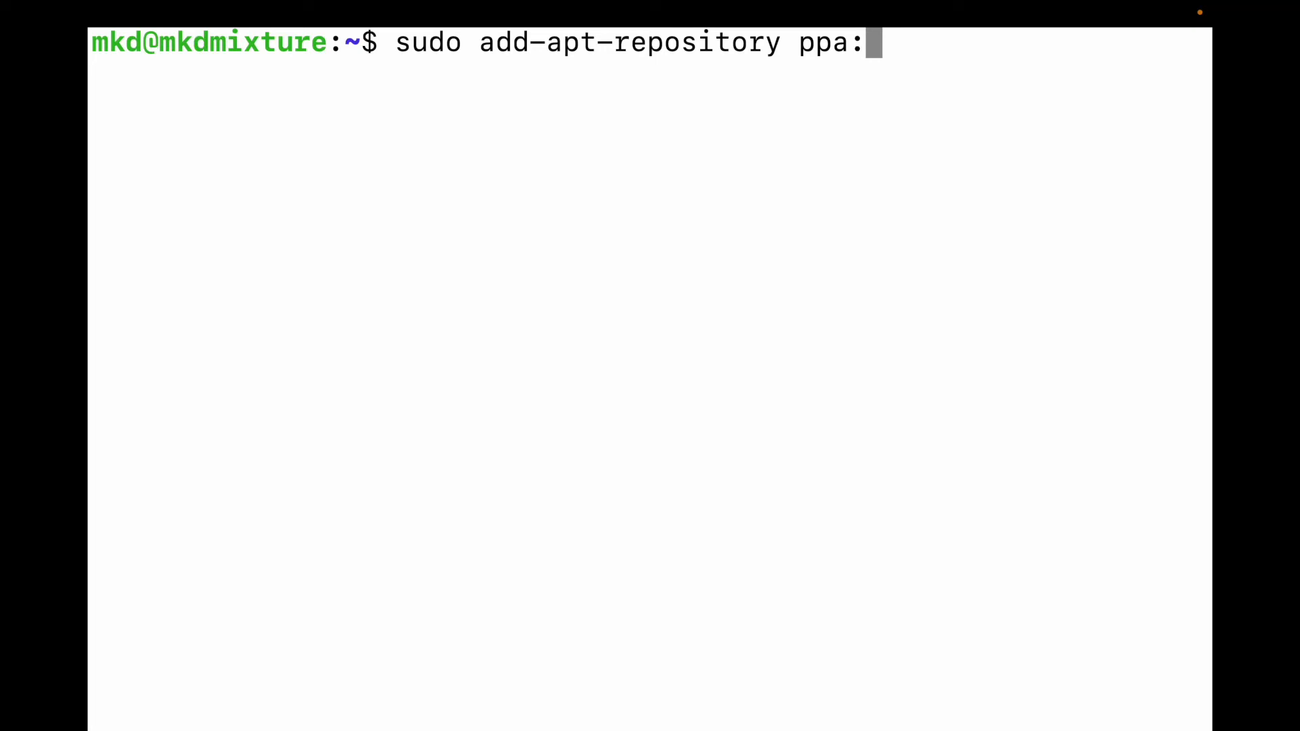
pyautogui.write('dead')
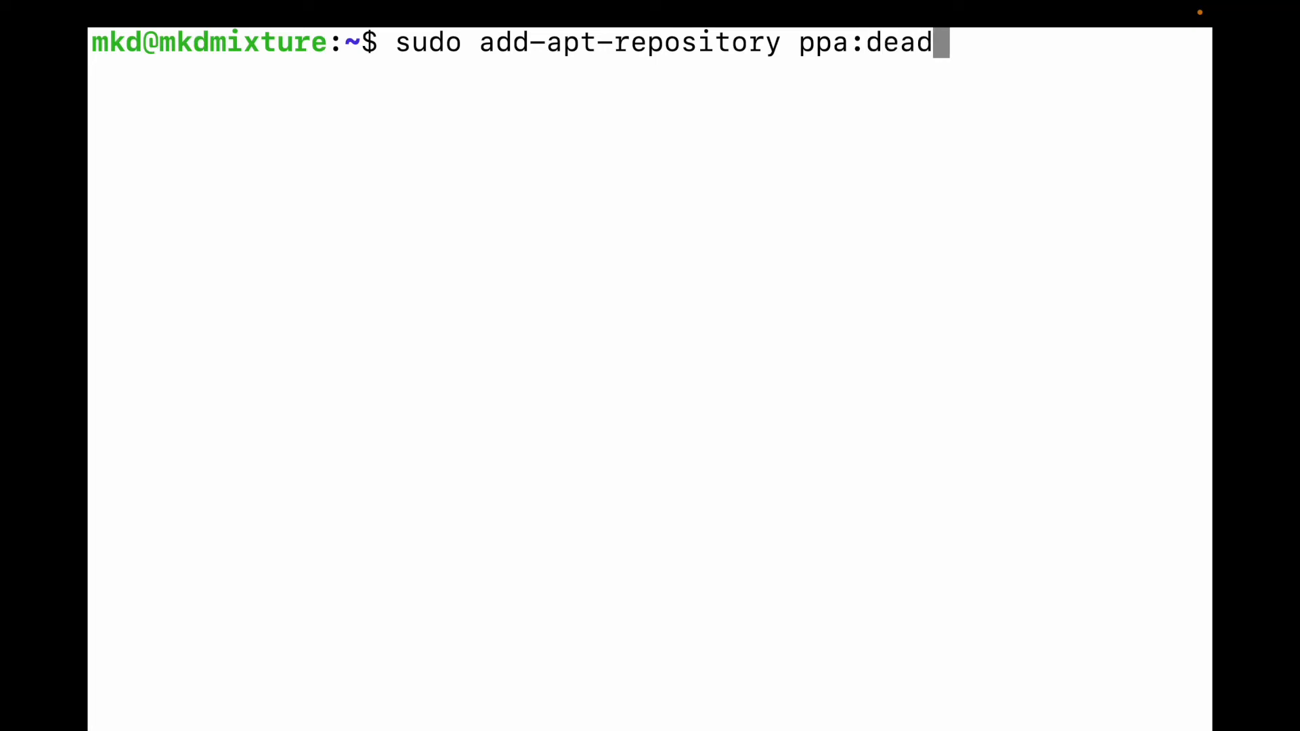
pyautogui.write('snac')
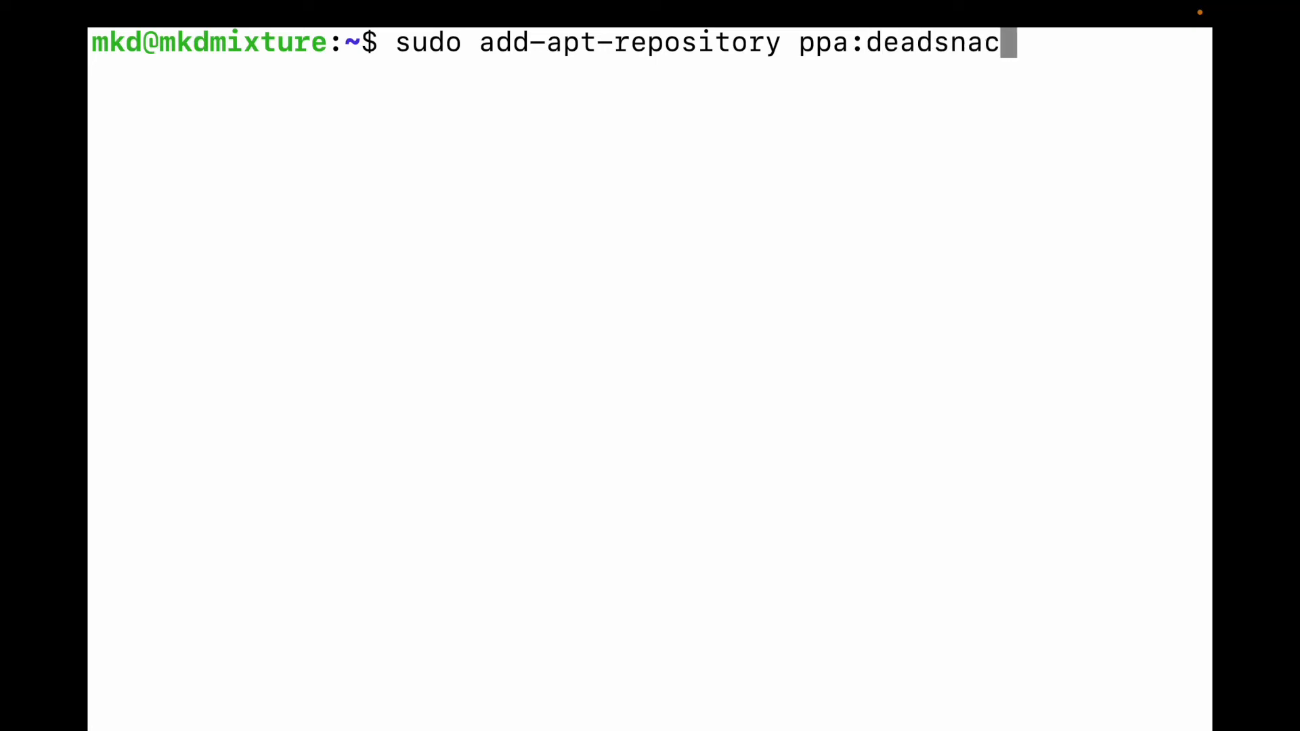
pyautogui.write('kes')
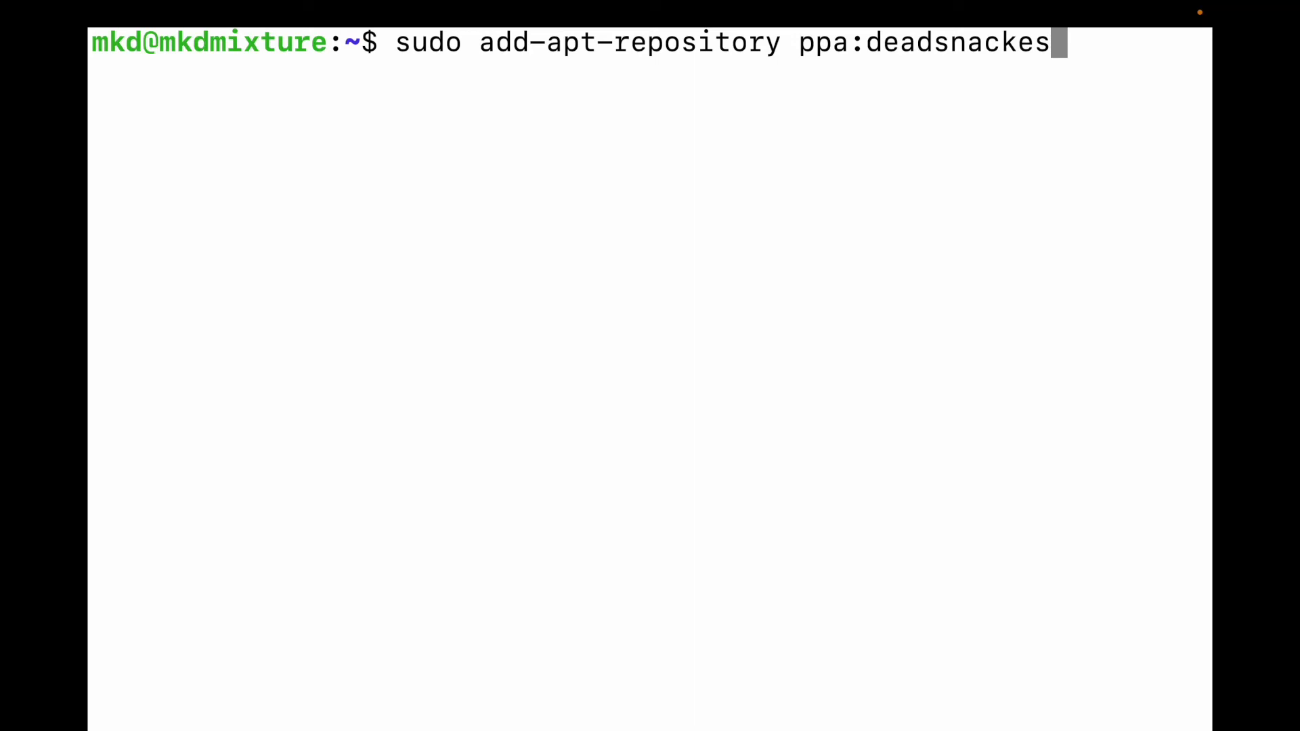
pyautogui.press('BackSpace')
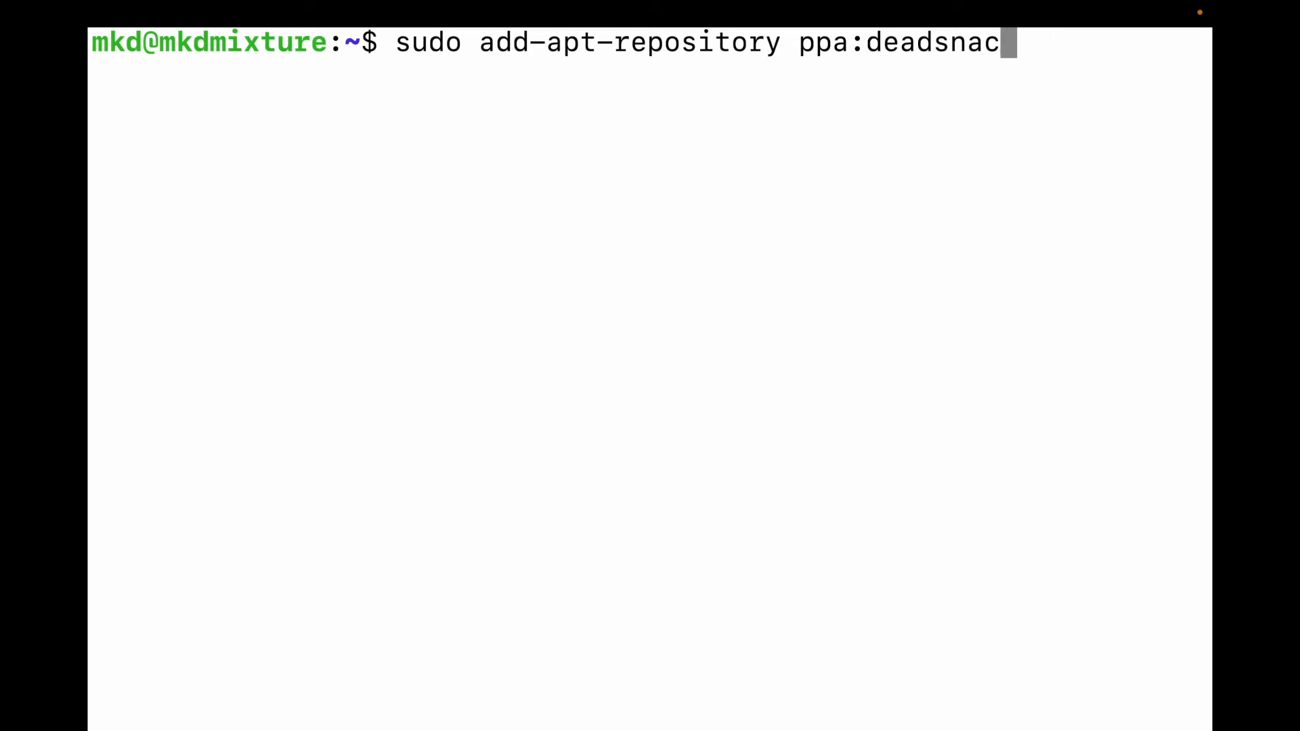
pyautogui.write('es')
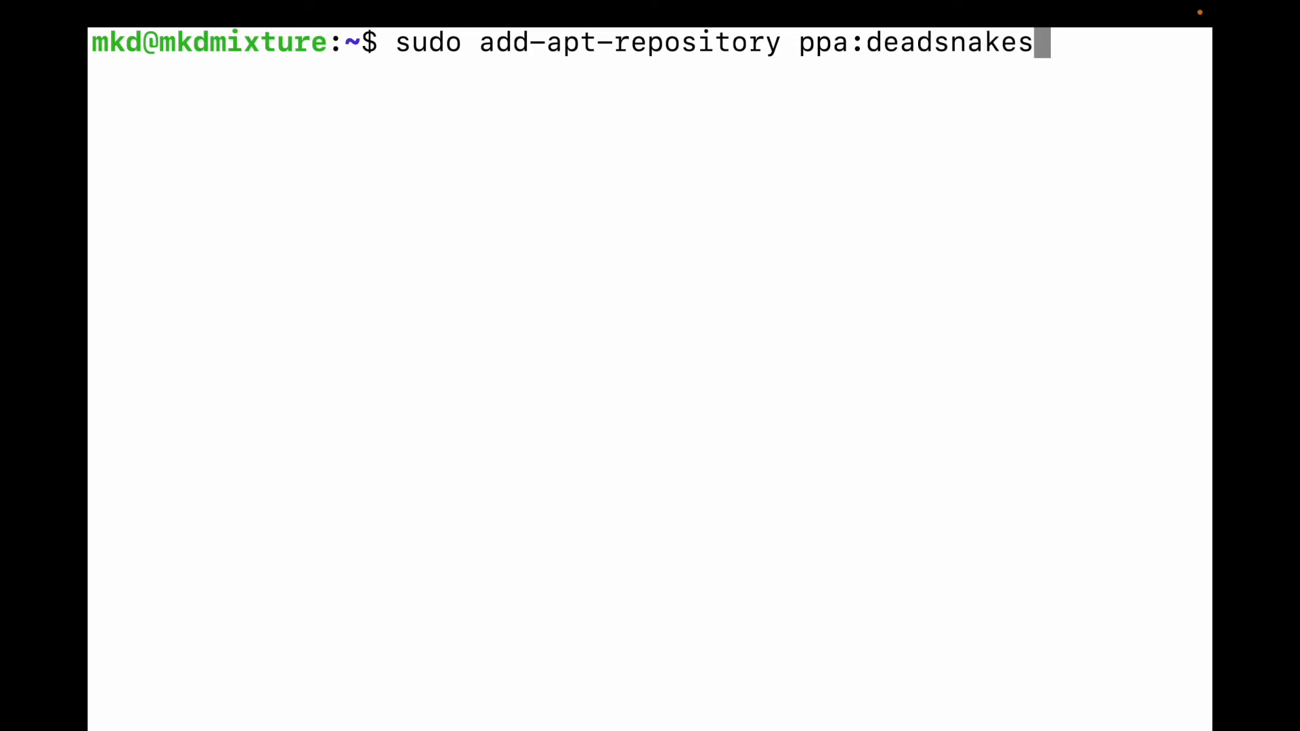
pyautogui.write('/ppa')
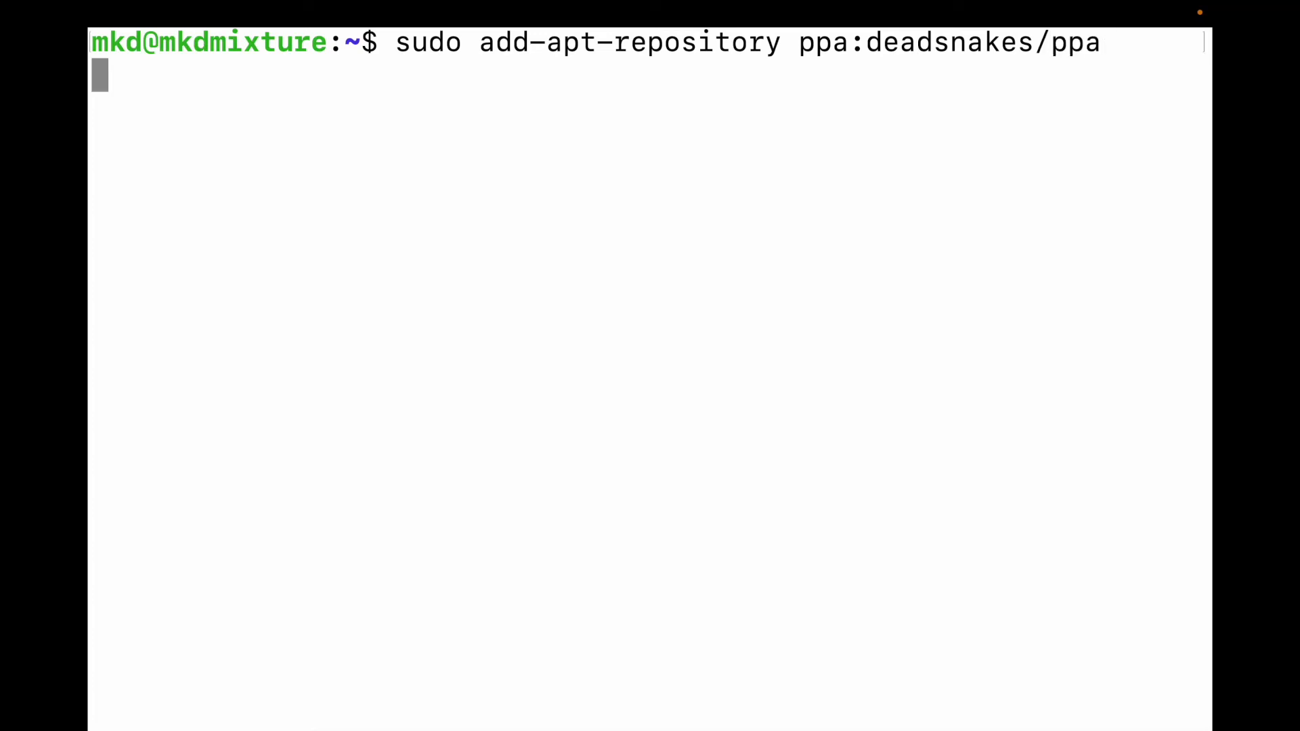
# Run the command and confirm adding the deadsnakes repository and its signing key
pyautogui.press('Return')
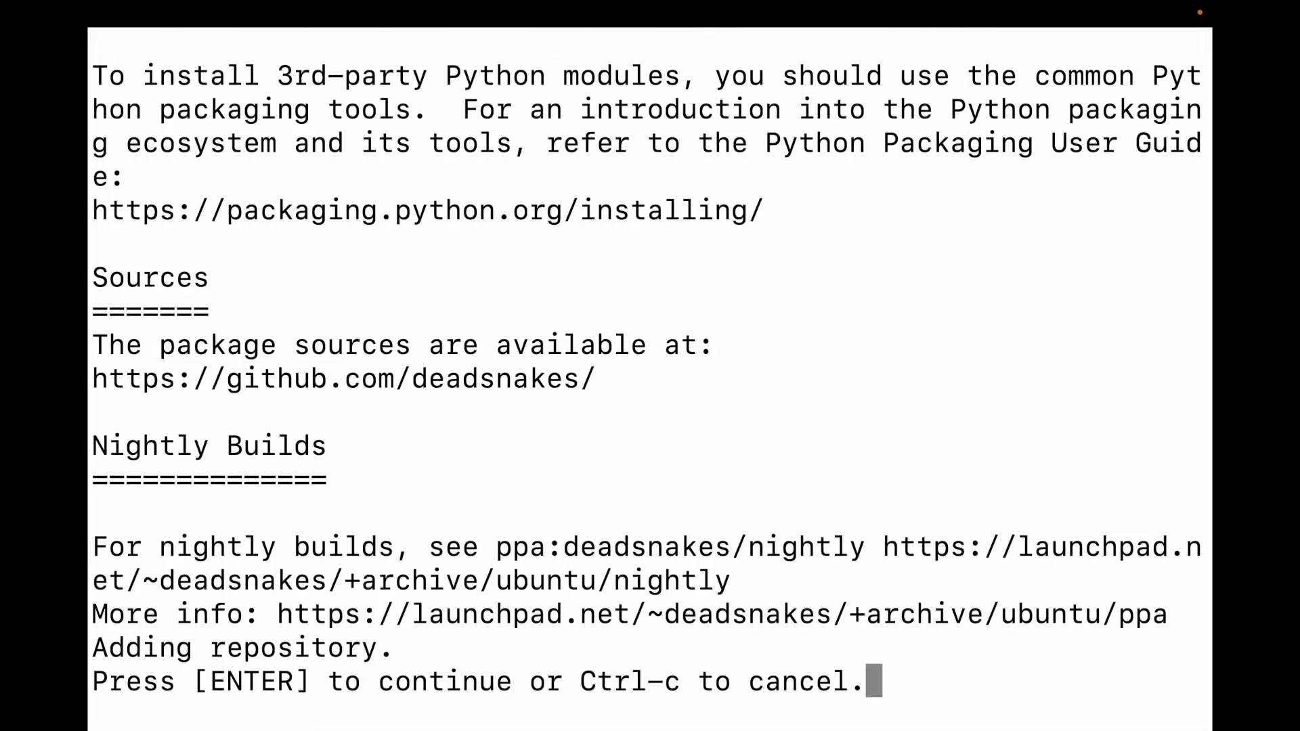
pyautogui.press('Return')
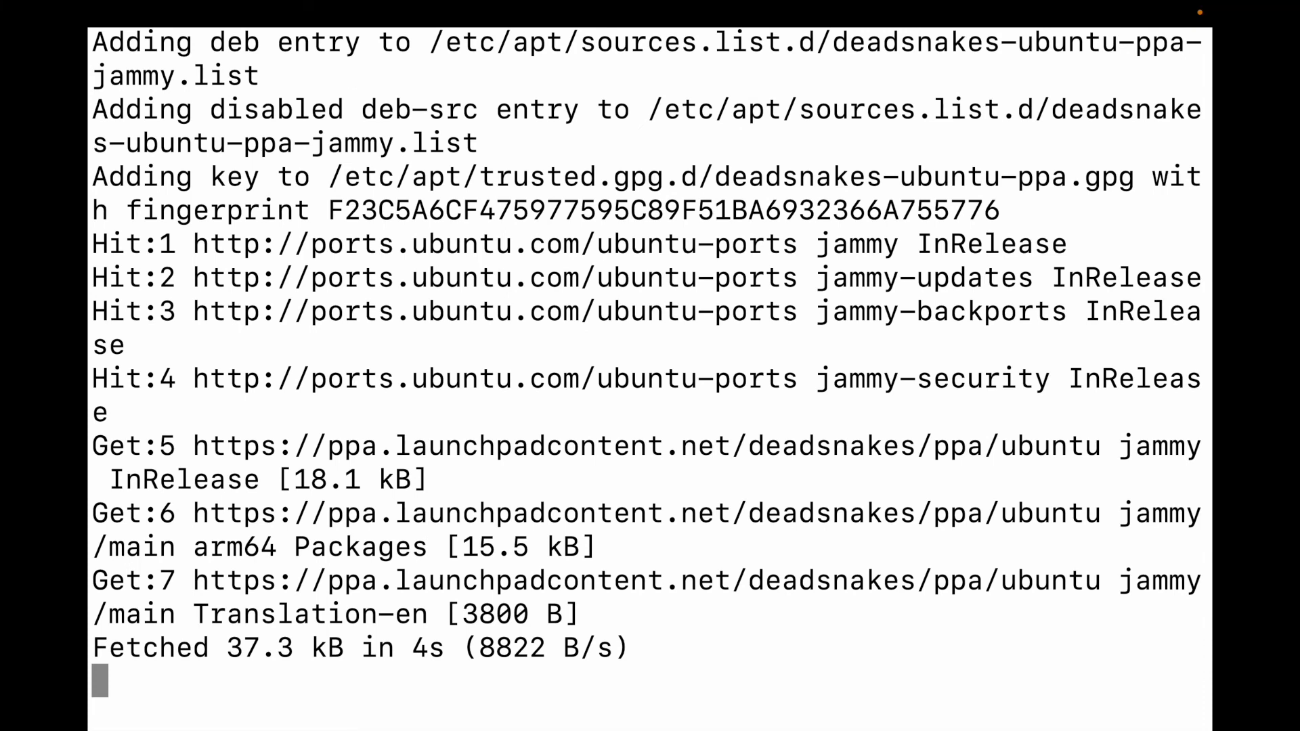
# Run python3, whose interpreter banner reports Python 3.10.4
pyautogui.write('p')
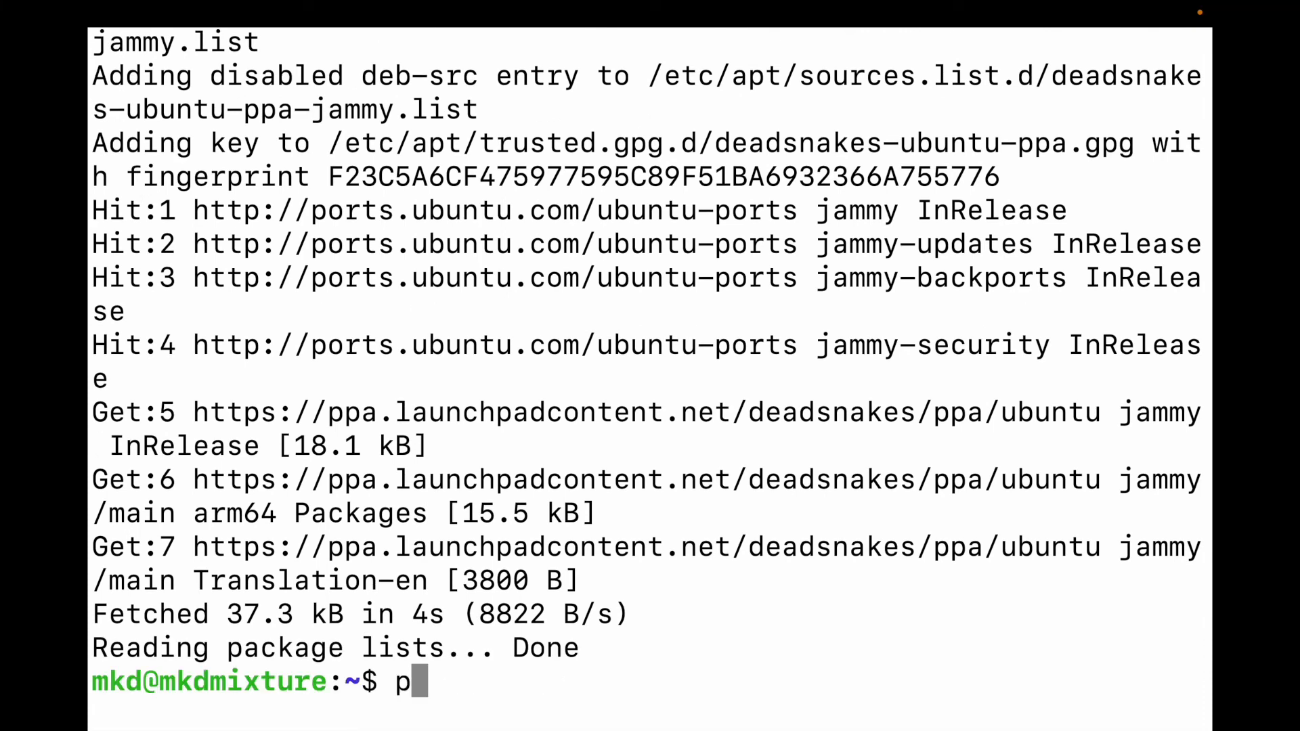
pyautogui.write('ython3')
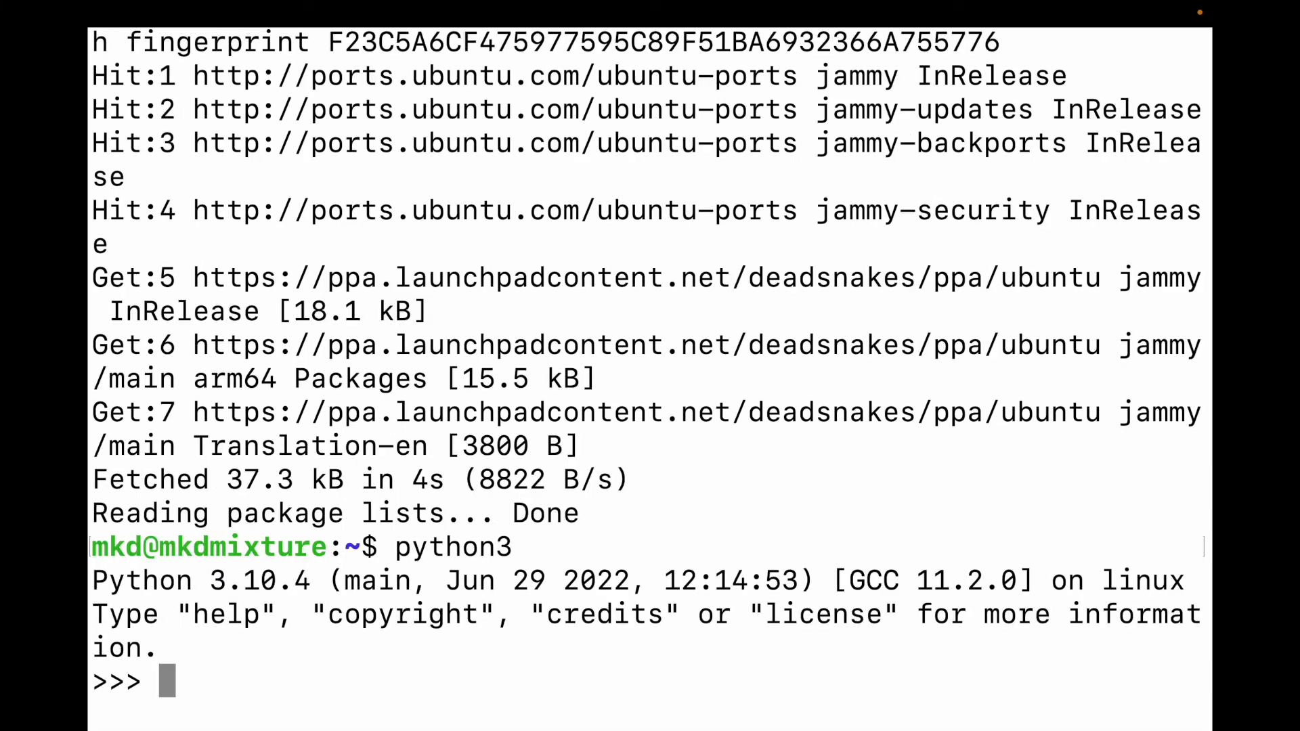
pyautogui.press('Return')
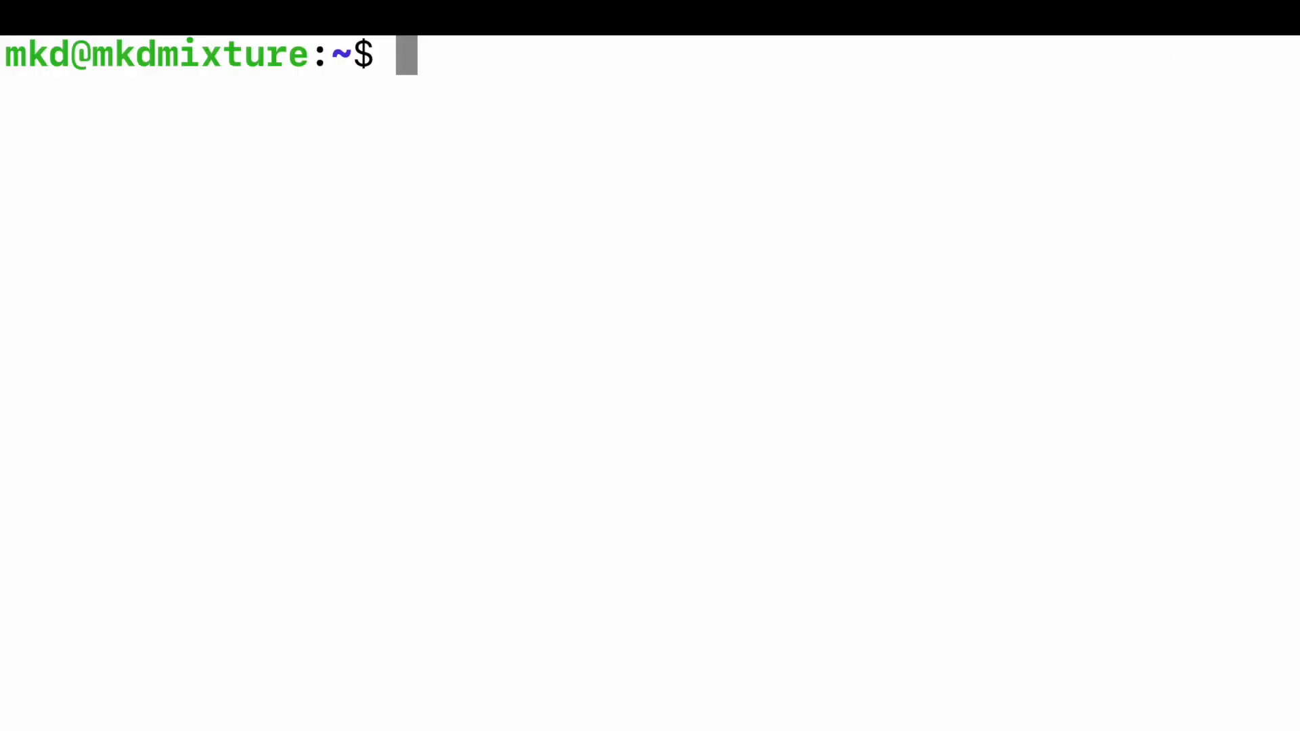
# Run python3 - - version, reopening the Python shell showing 3.10.4
pyautogui.write('python')
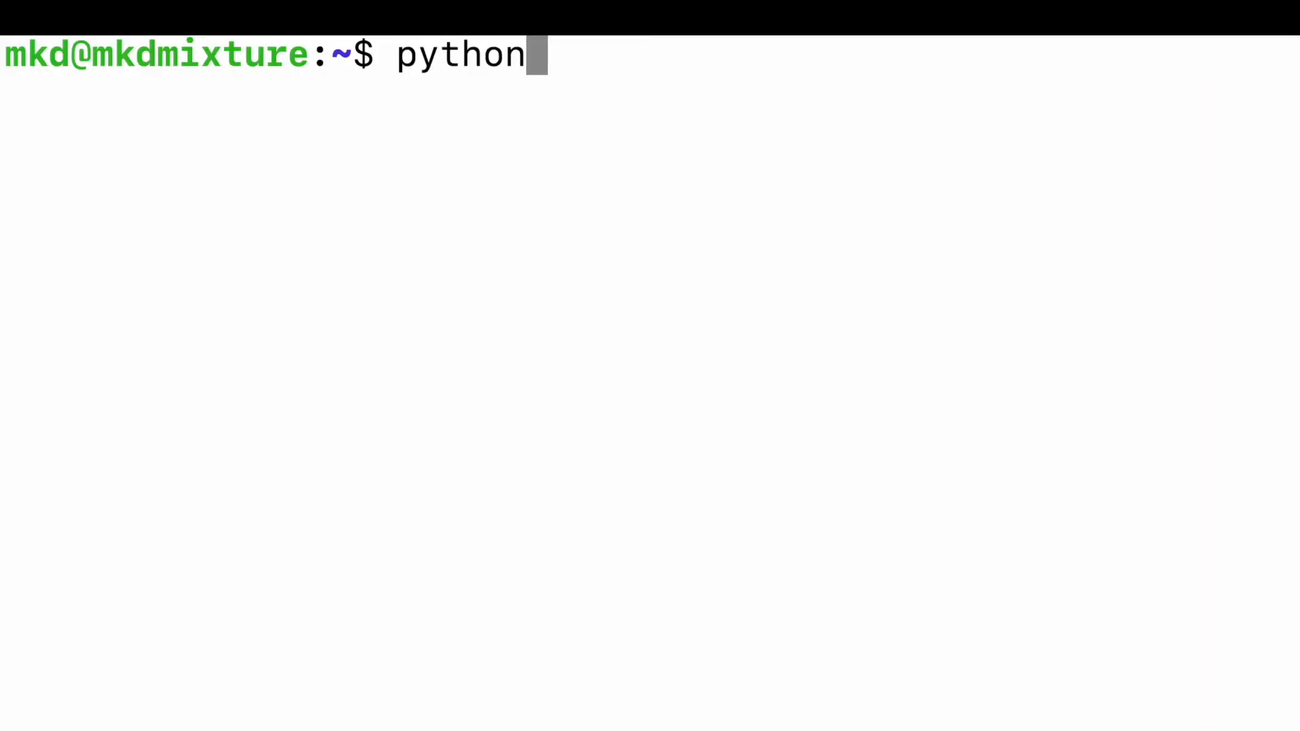
pyautogui.write('3 - - version')
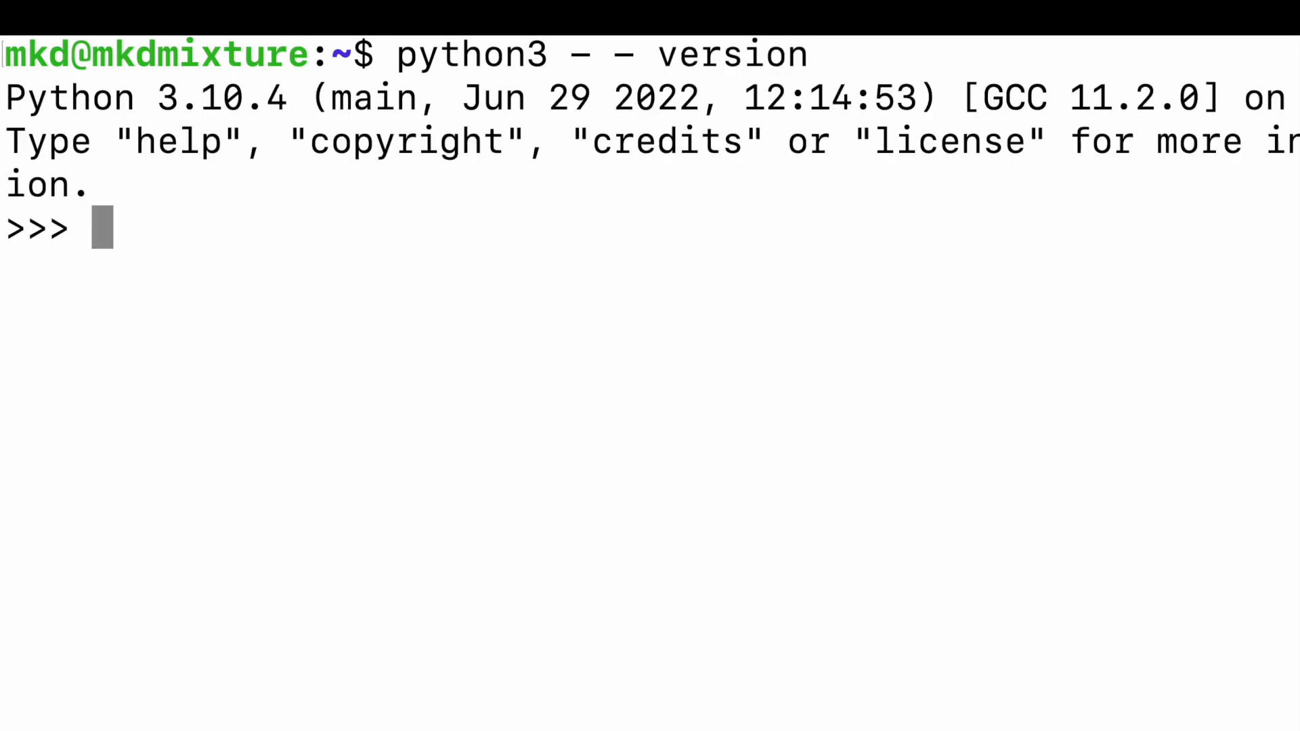
pyautogui.doubleClick(66, 98)
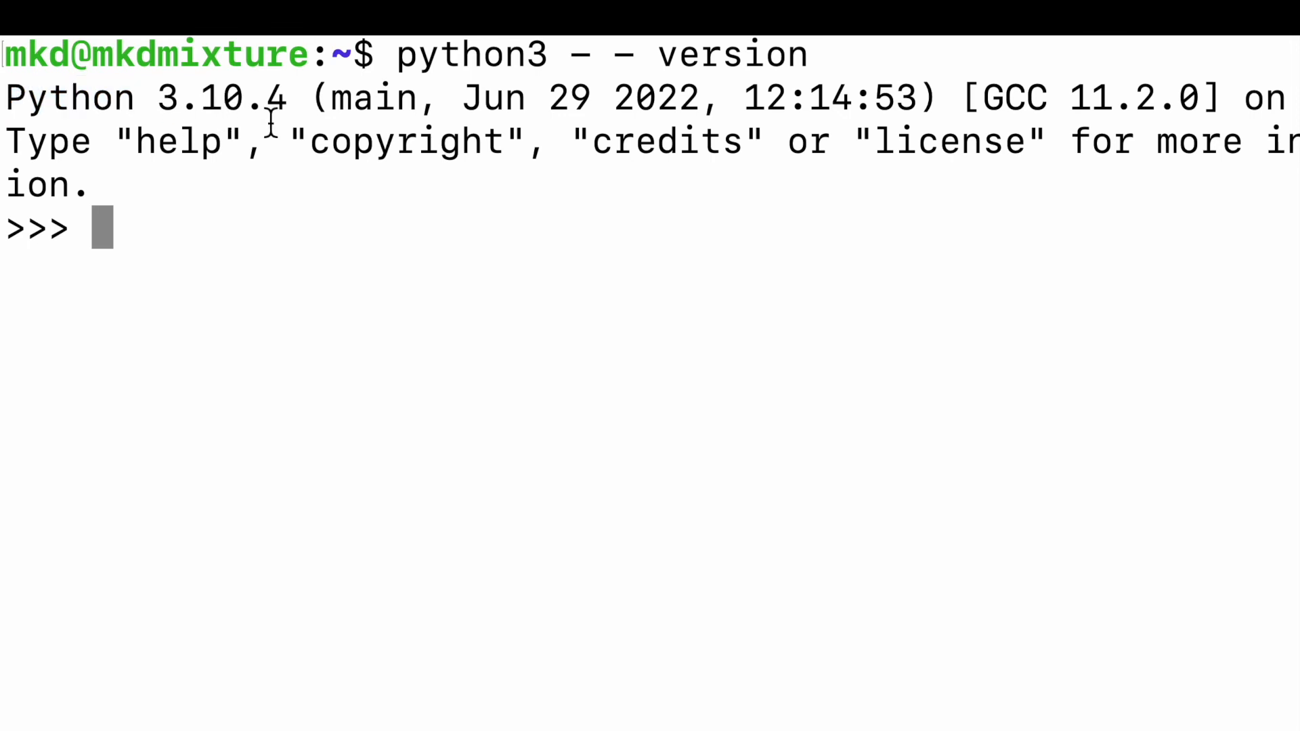
pyautogui.moveTo(335, 247)
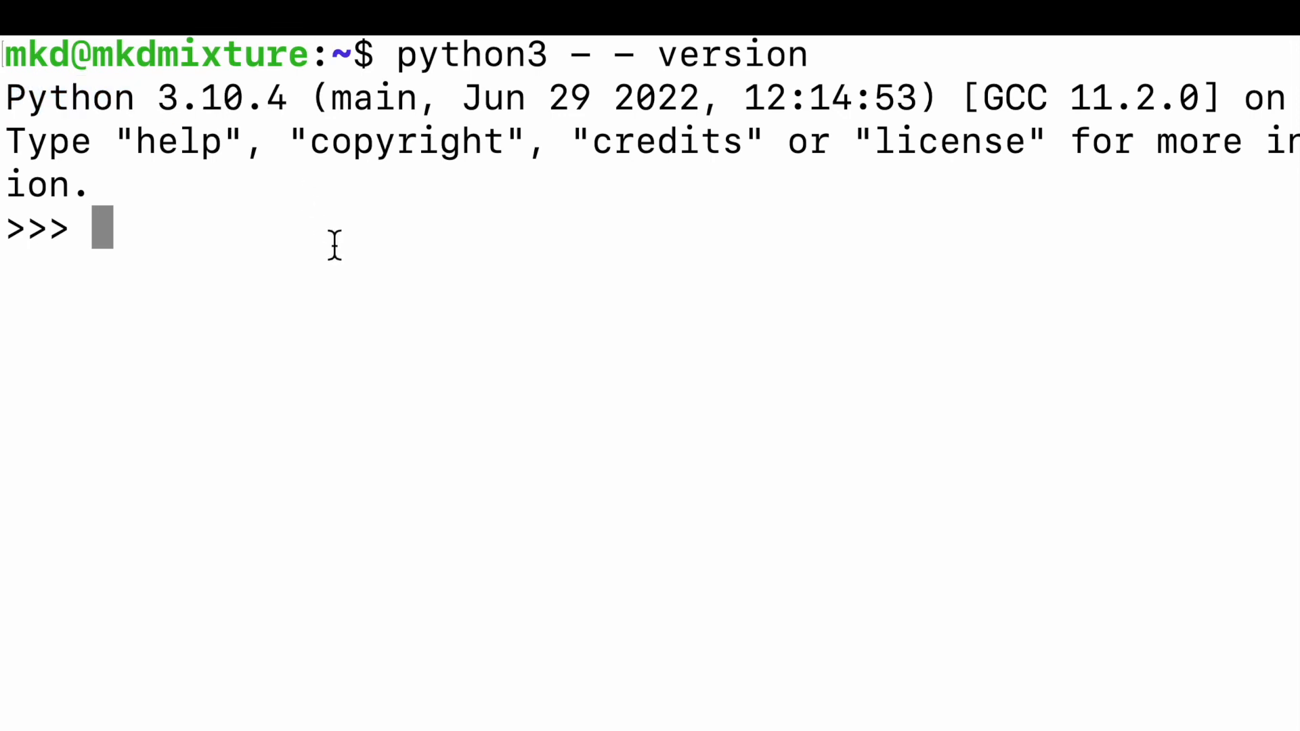